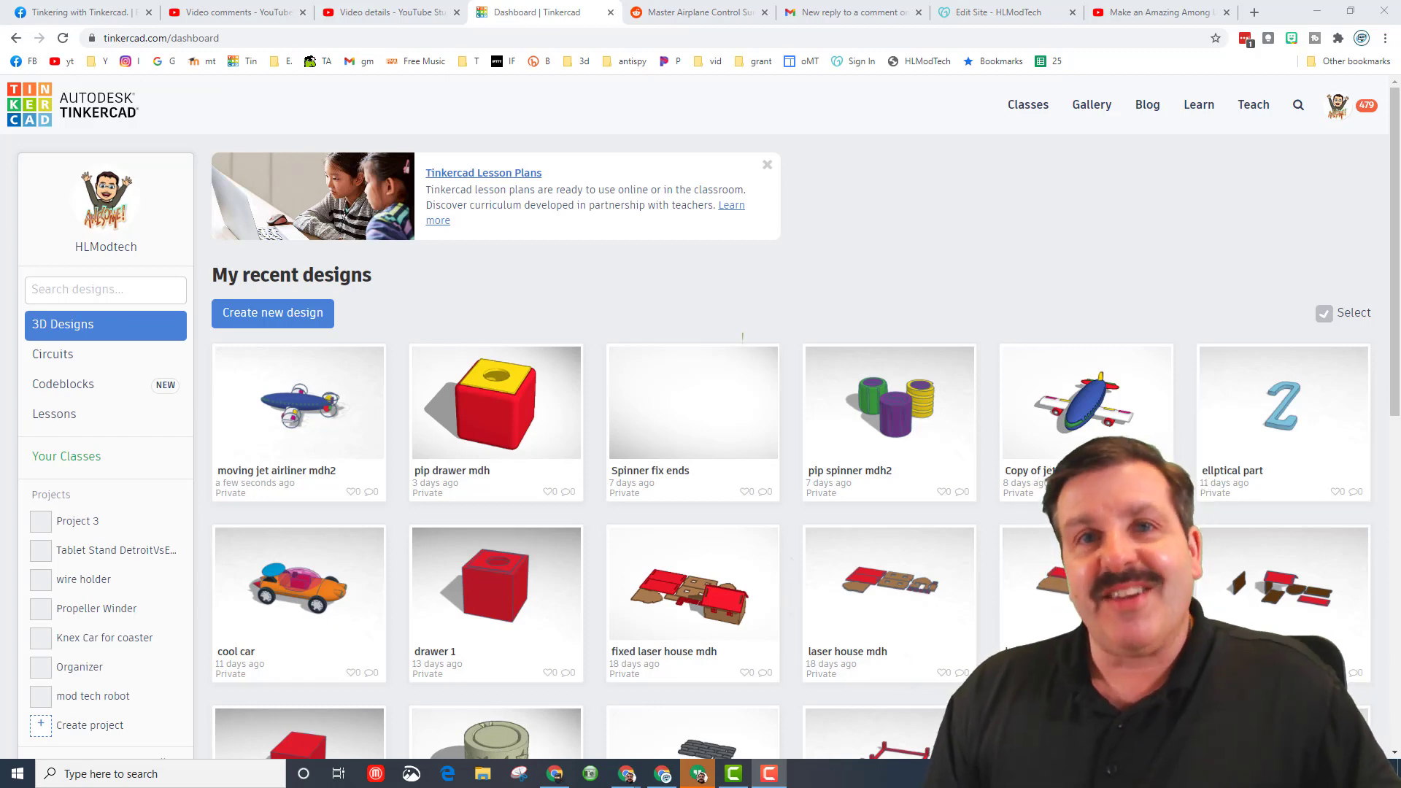
Start a new blank design and title it 'flight attitudes'.
type("jet")
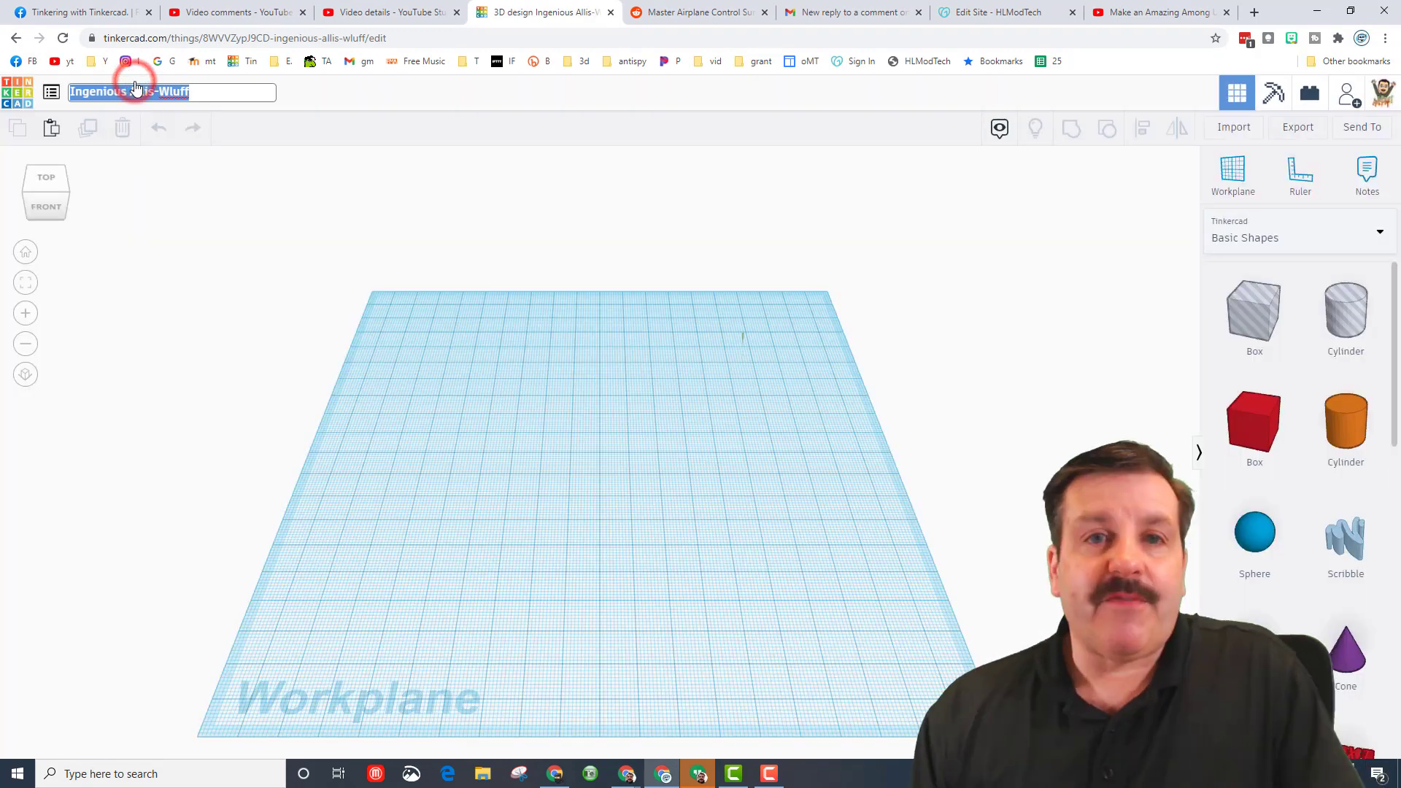
type("flight attituddes")
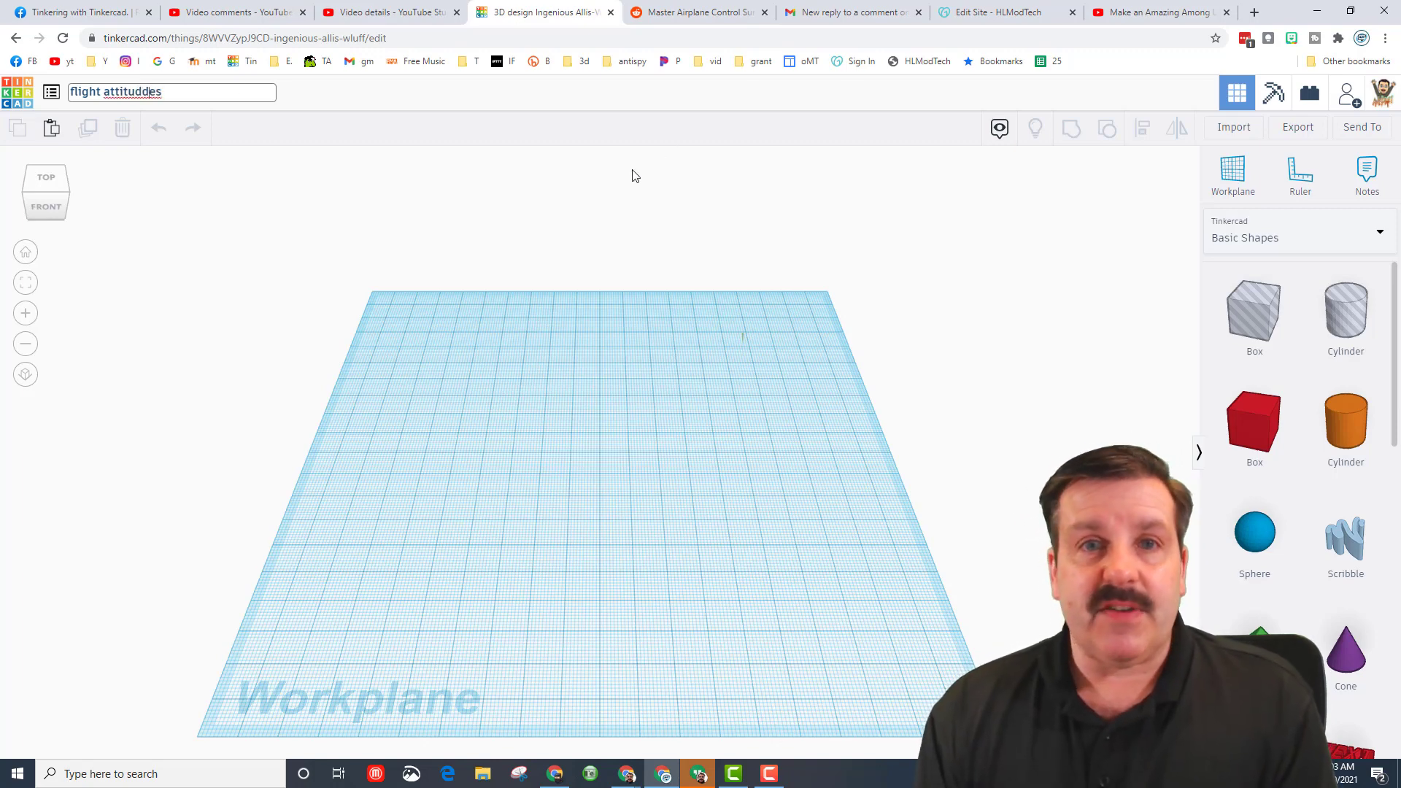
left_click(510, 485)
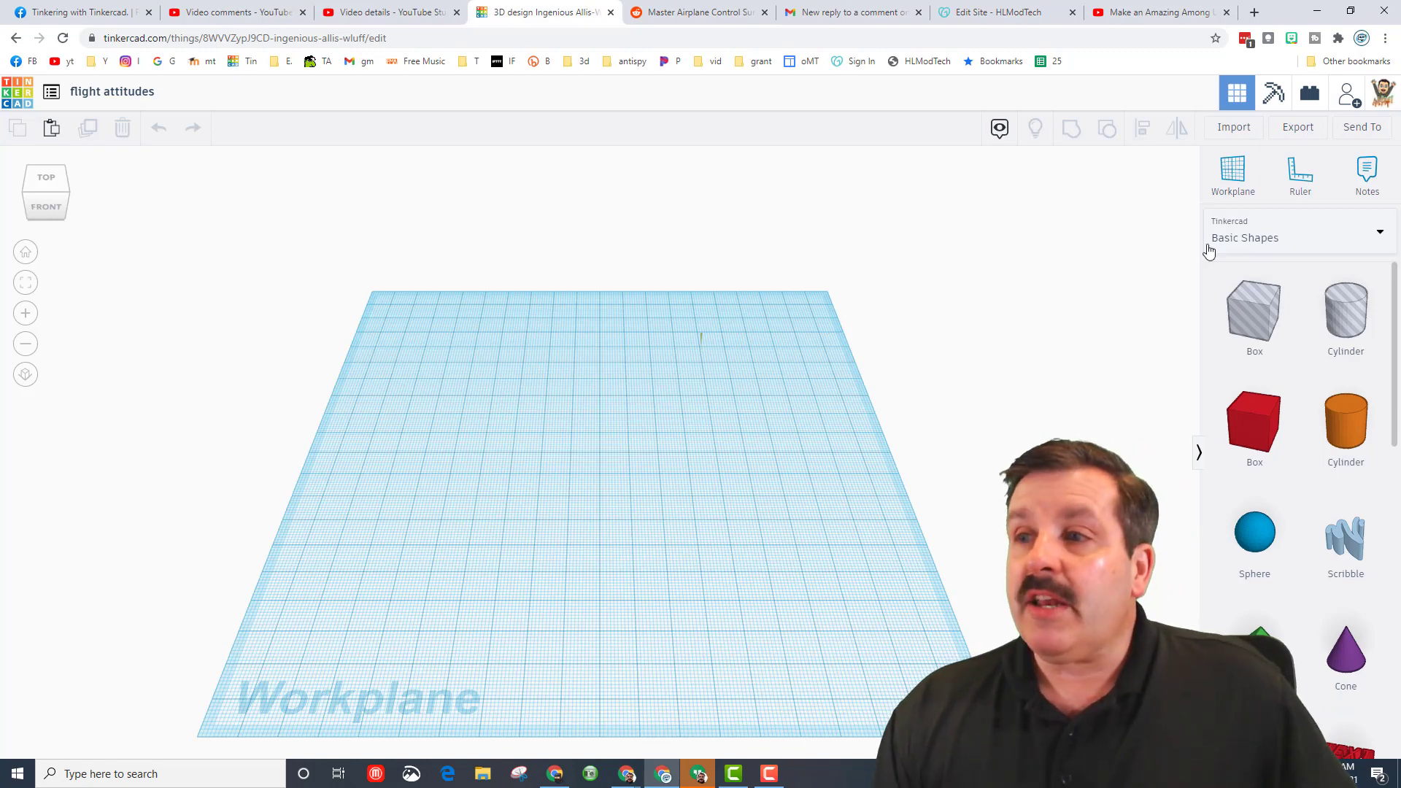
Place the red jet from the saved Shapes Collection onto the workplane.
left_click(1296, 238)
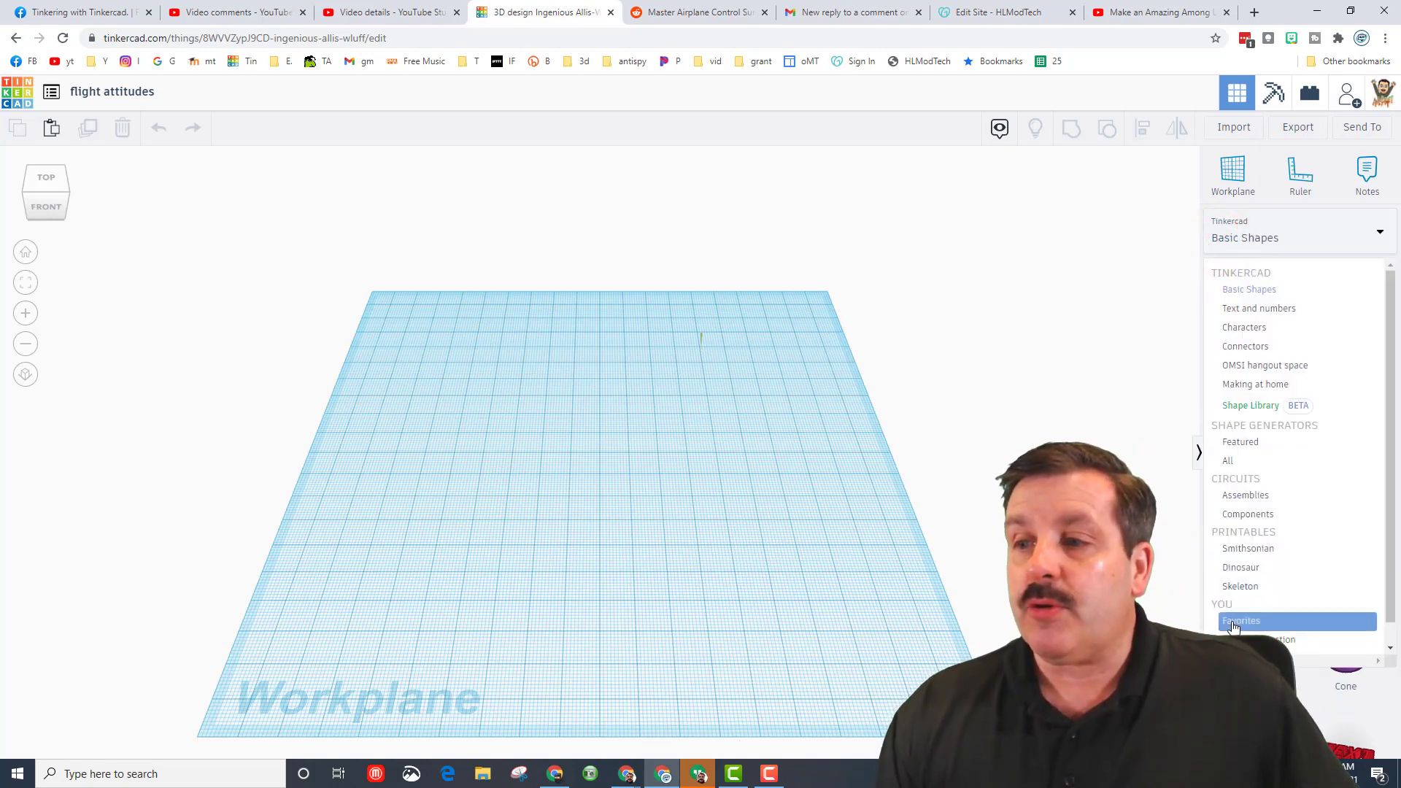
left_click(1240, 620)
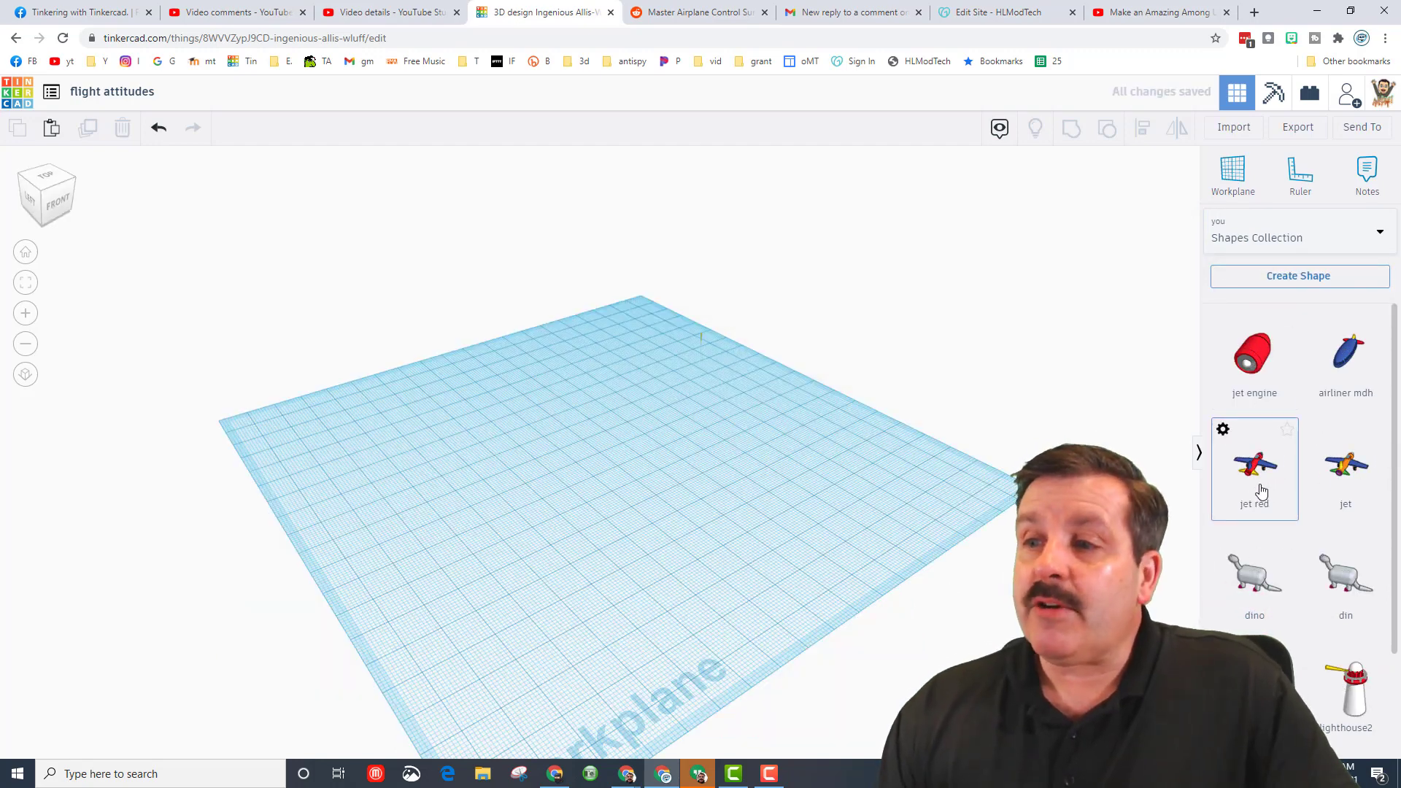
left_click(1254, 465)
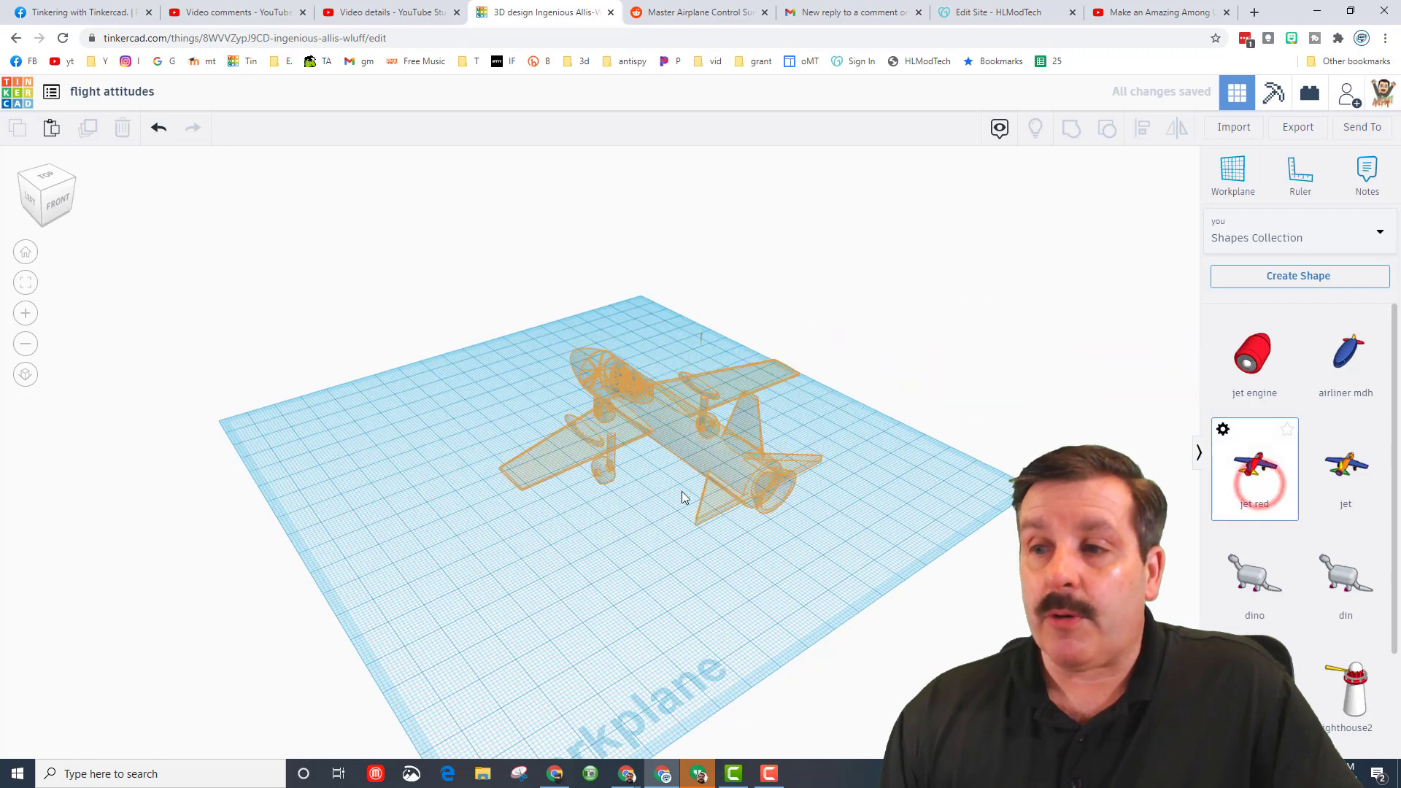
left_click(1254, 466)
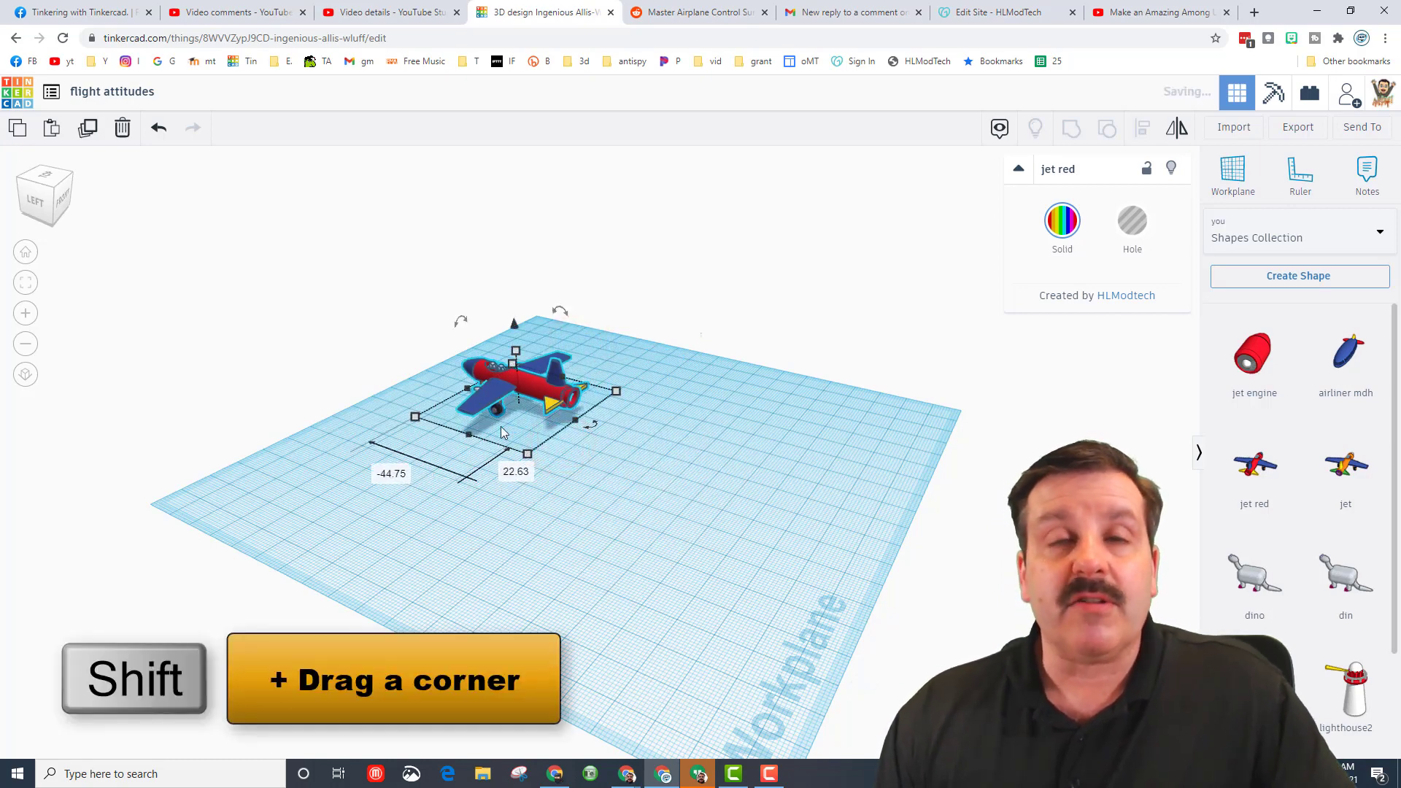
Duplicate the red jet twice and line the three jets up in a row.
left_click(569, 477)
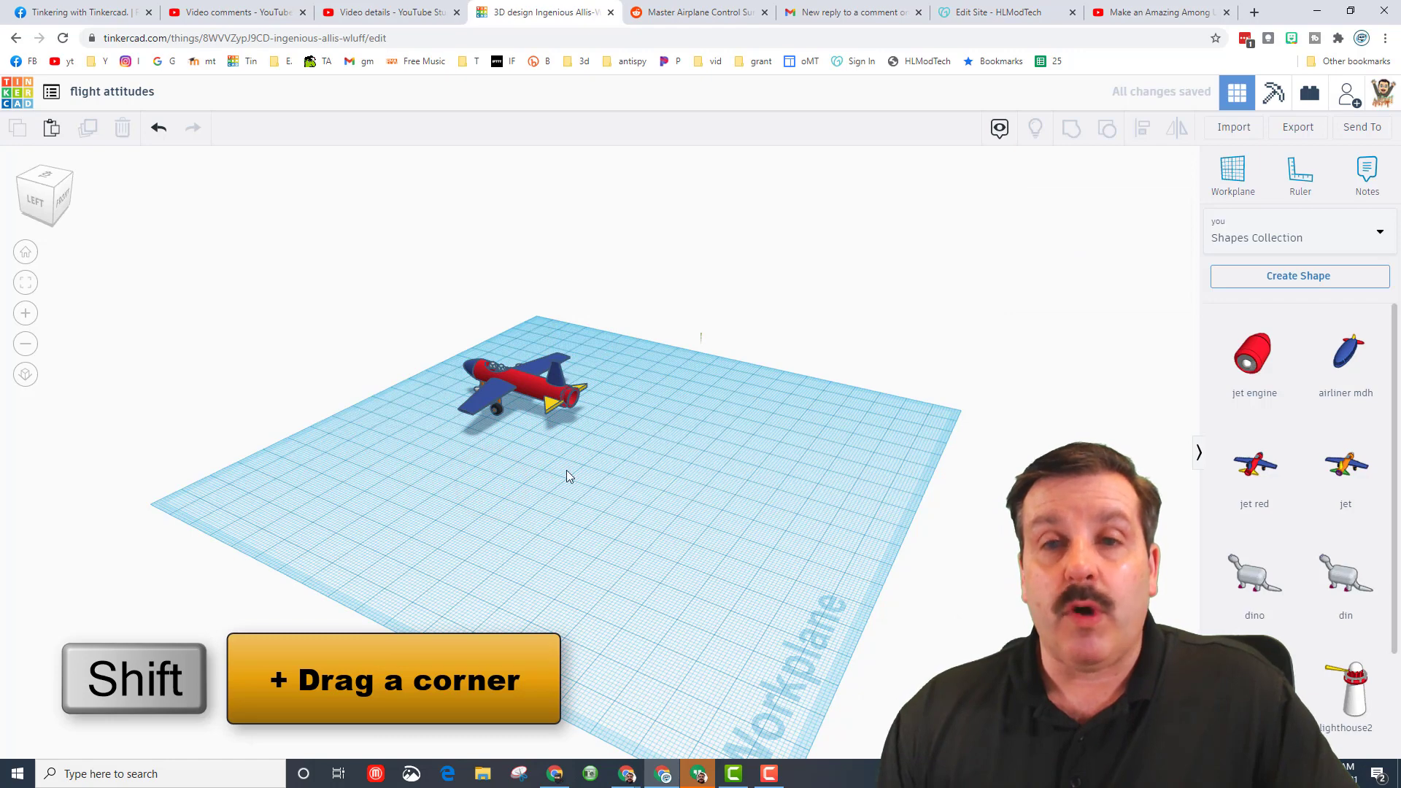
left_click(518, 385)
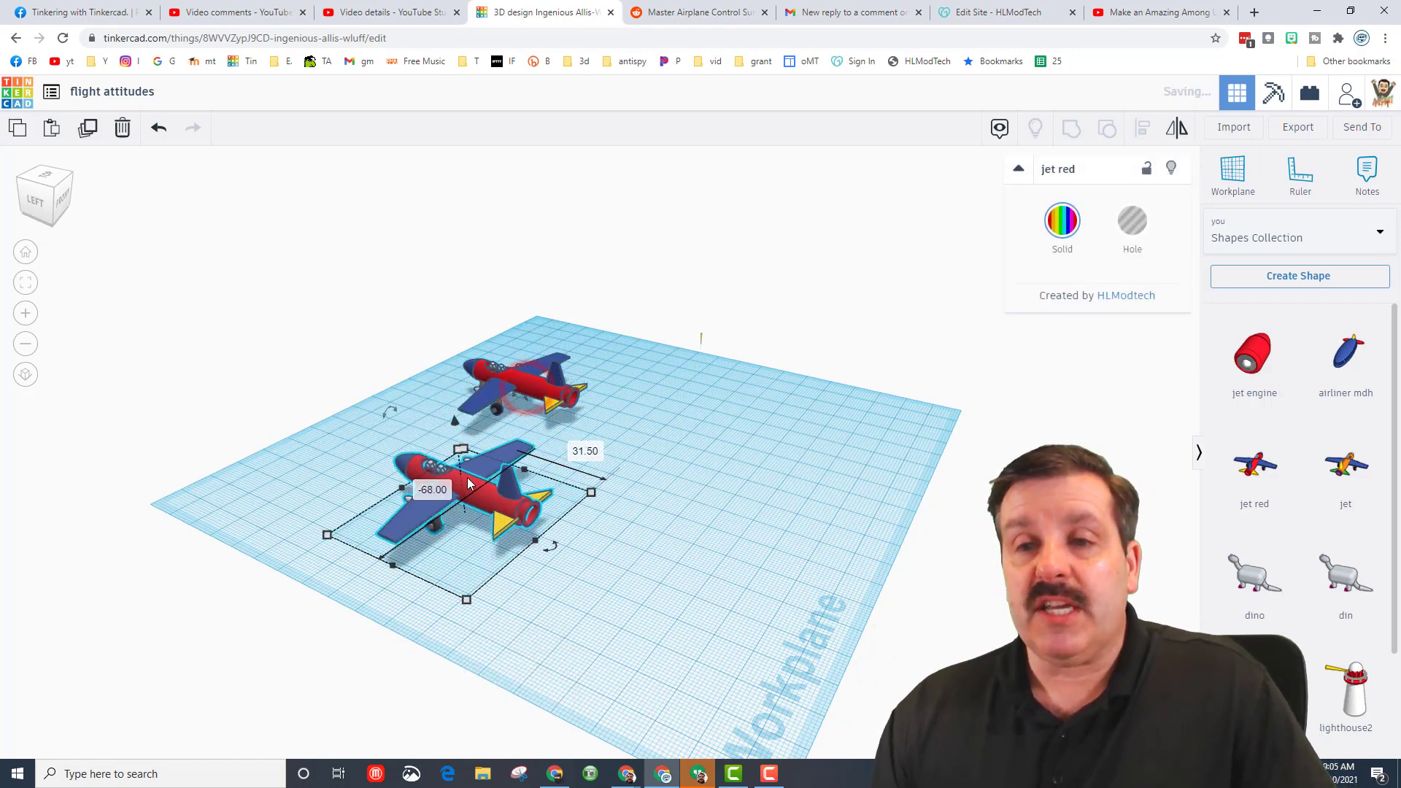
left_click_drag(465, 487, 438, 644)
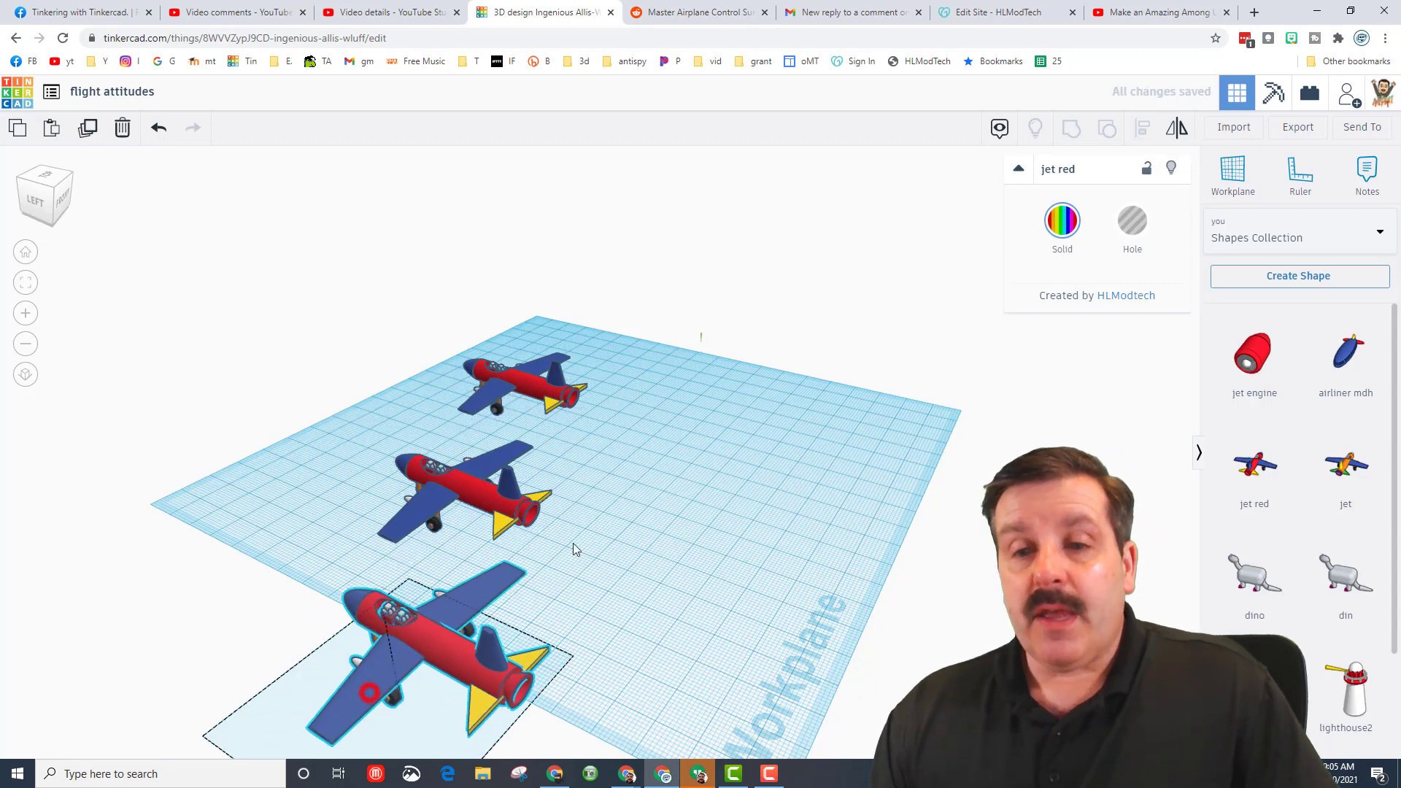
left_click_drag(438, 652, 666, 366)
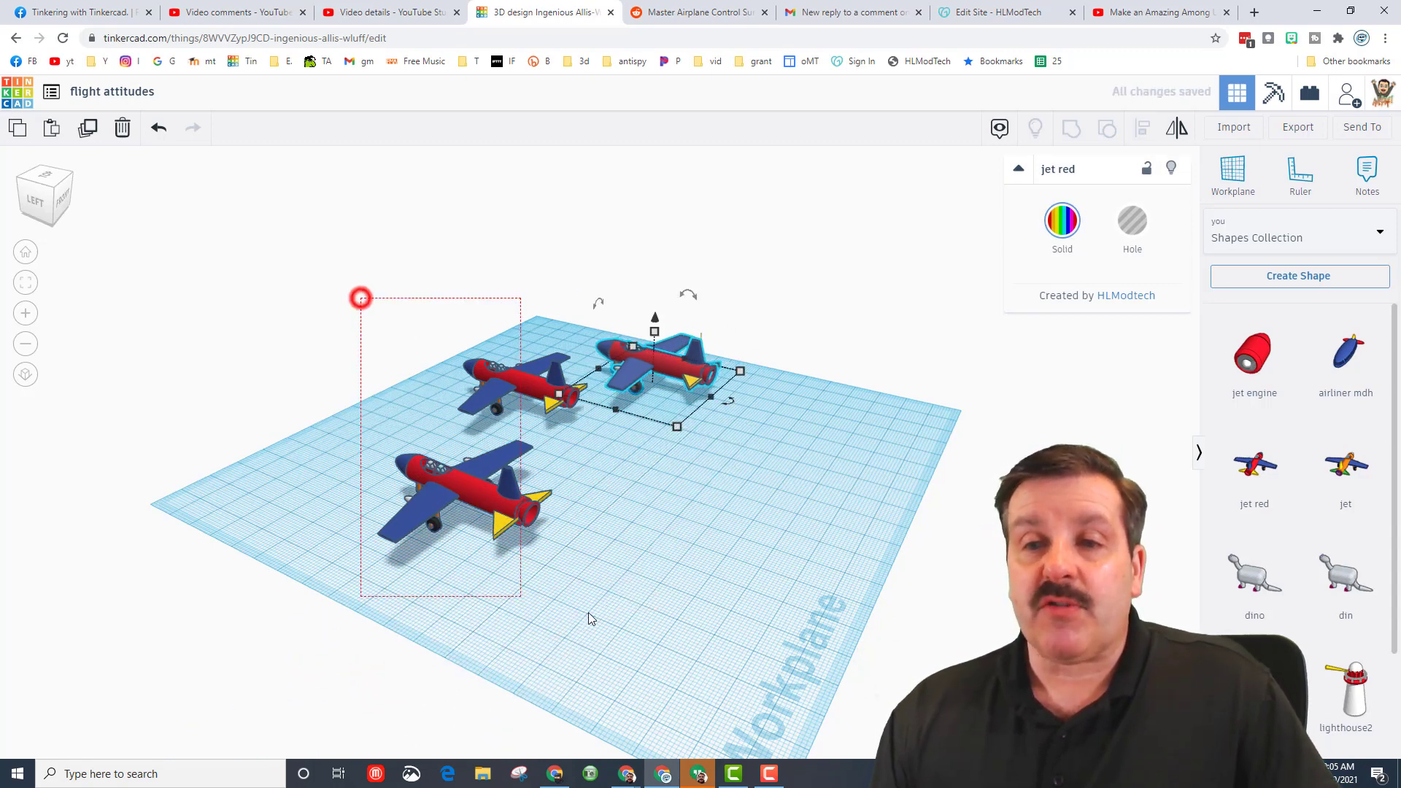
left_click(1141, 128)
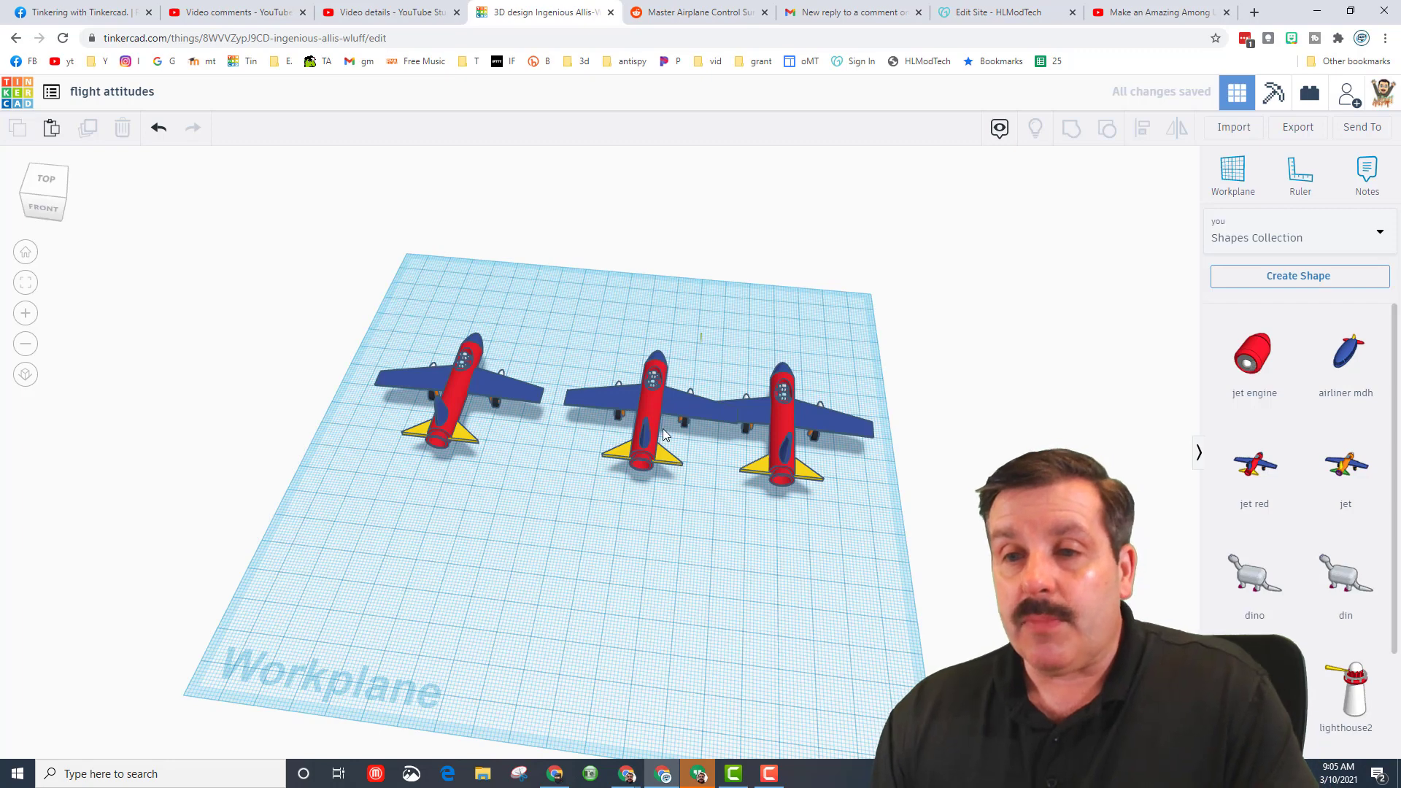
left_click(642, 411)
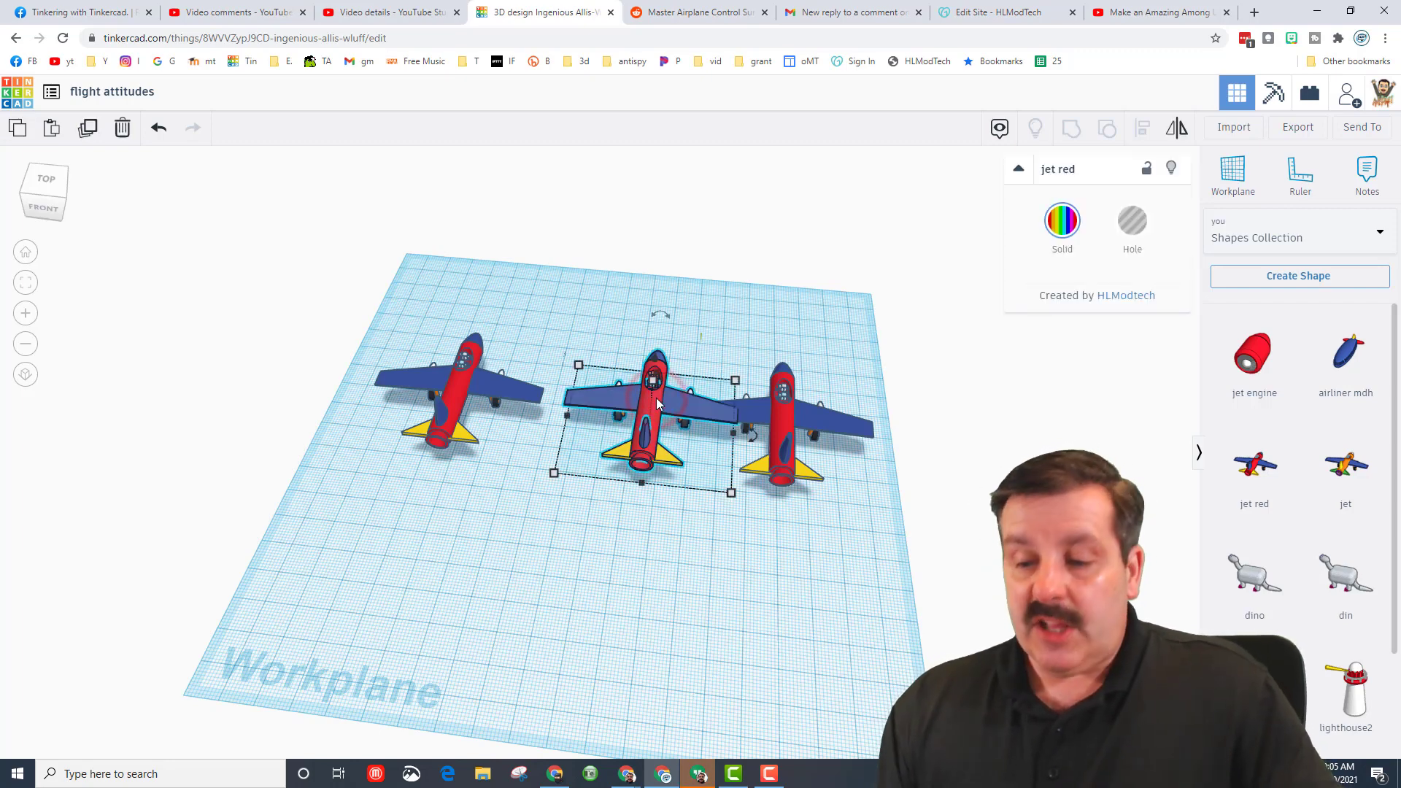
left_click_drag(653, 402, 616, 429)
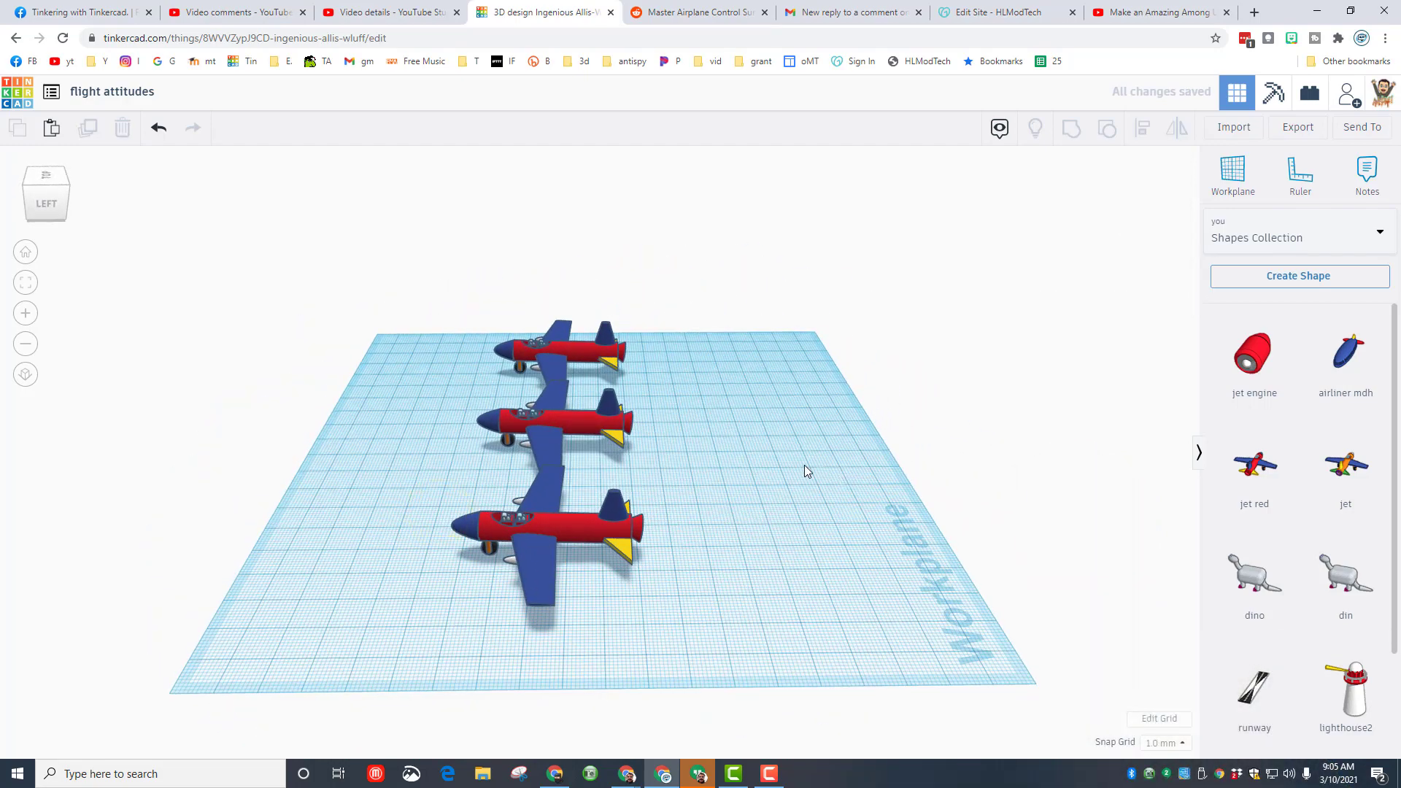
mouse_move(1225, 346)
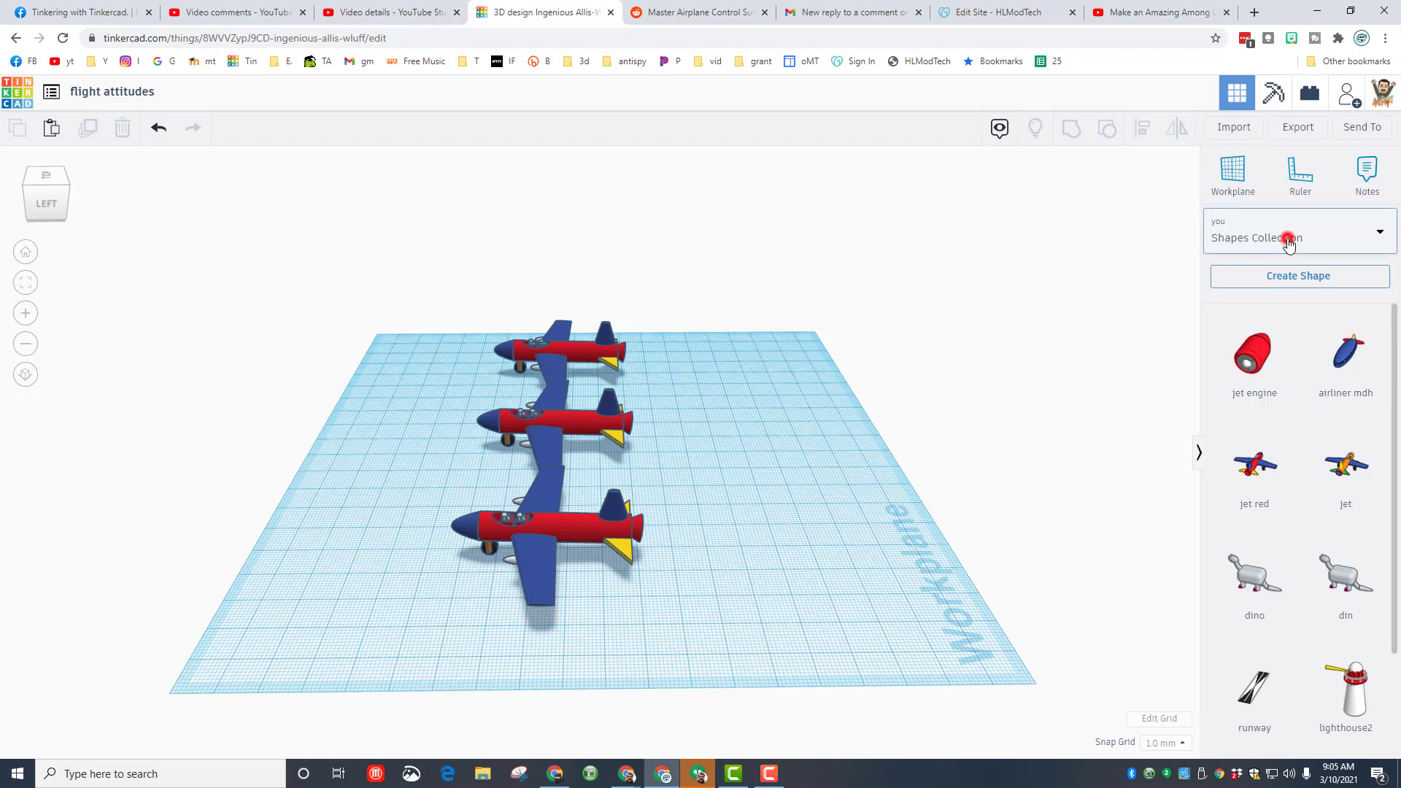
Add thin cylinder rods from Basic Shapes and stand one upright beside each jet.
left_click(1290, 232)
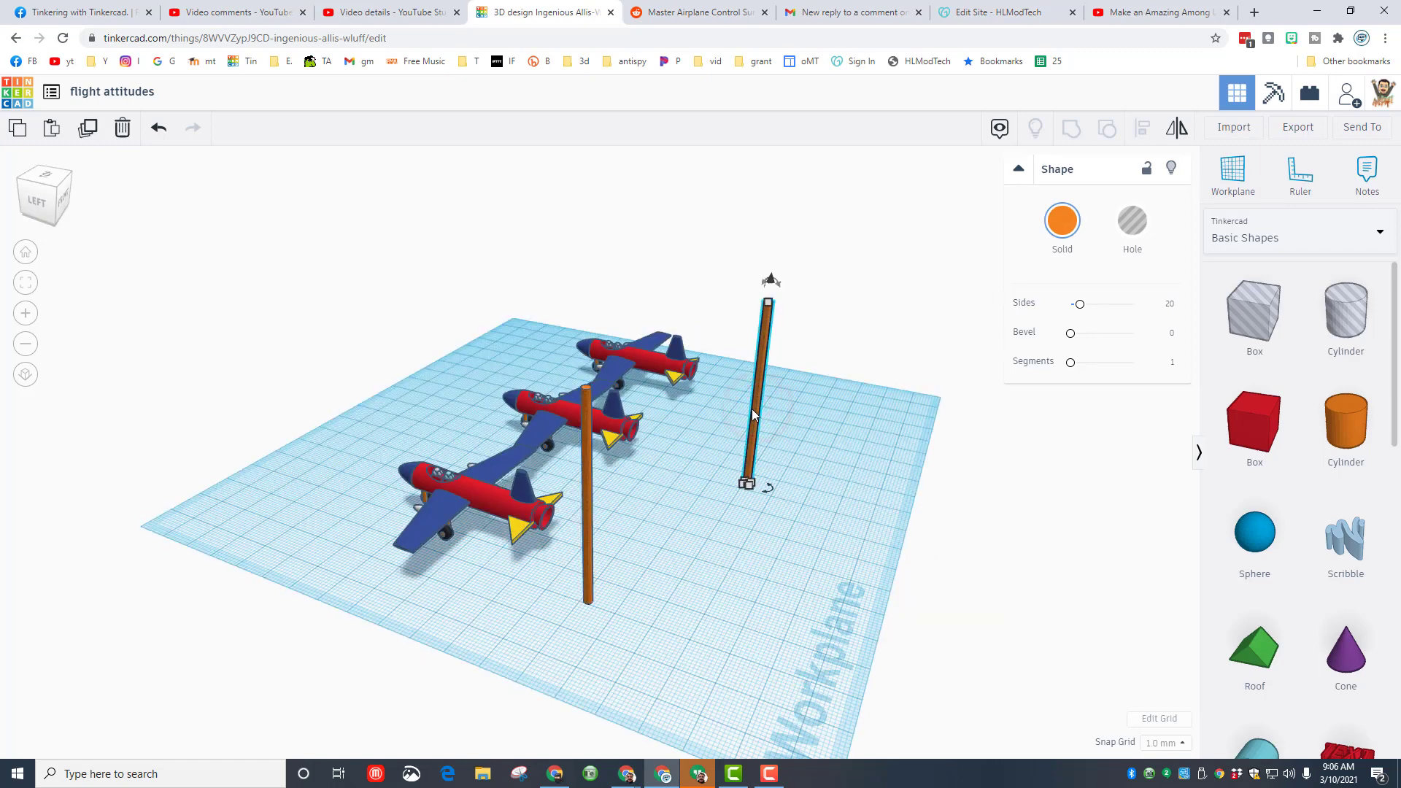
left_click_drag(751, 393, 737, 304)
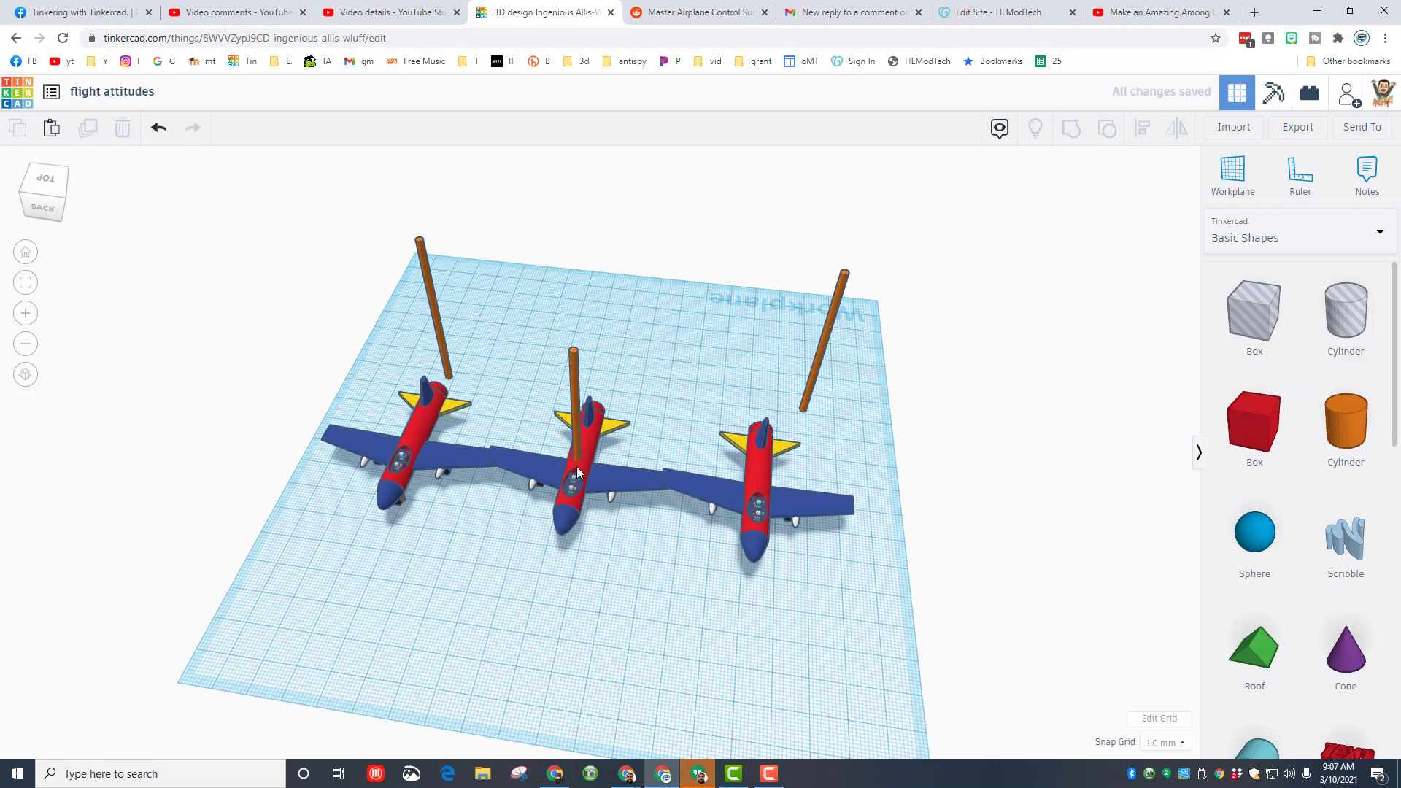
mouse_move(1206, 187)
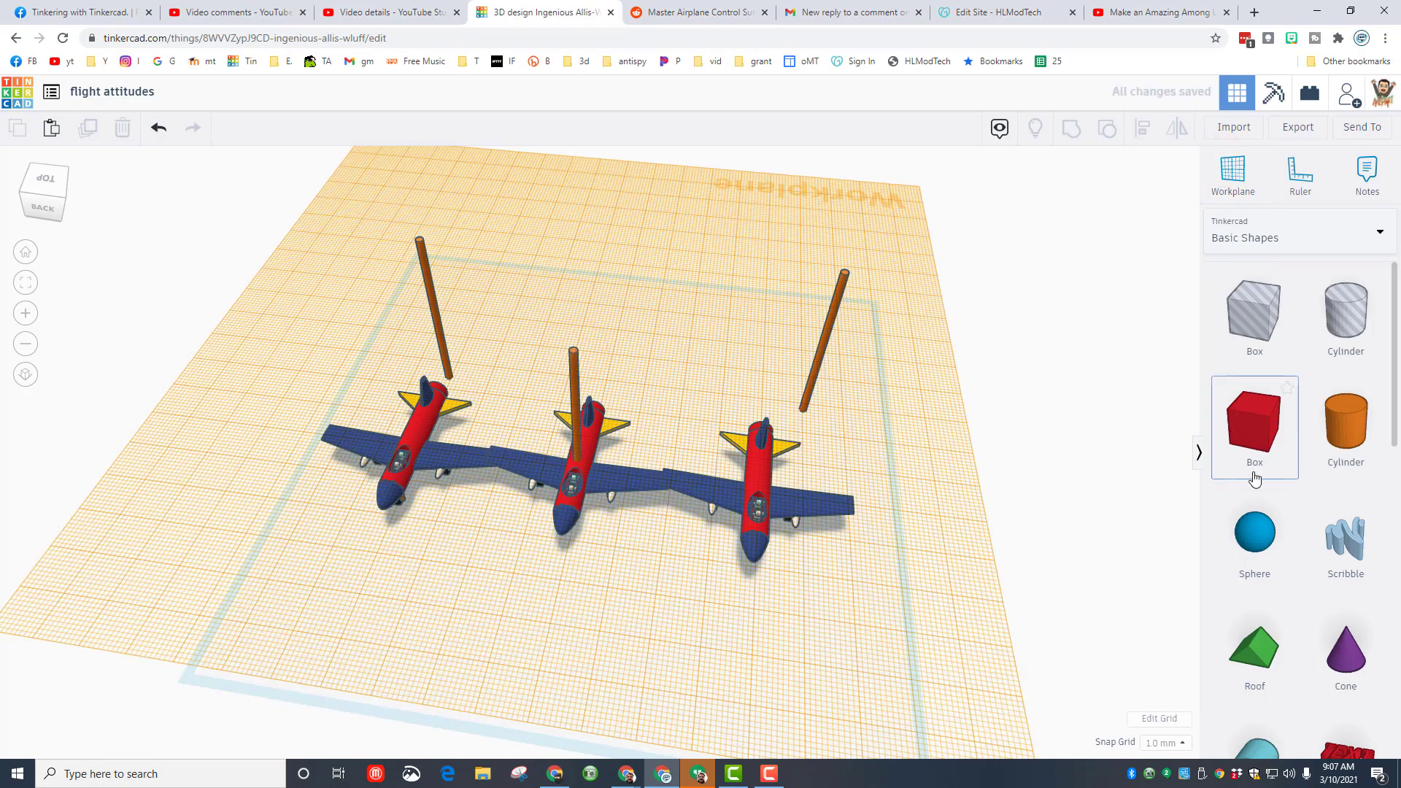
Give the tube on the middle rod radius 25, then select it with the rod.
scroll("down", 3)
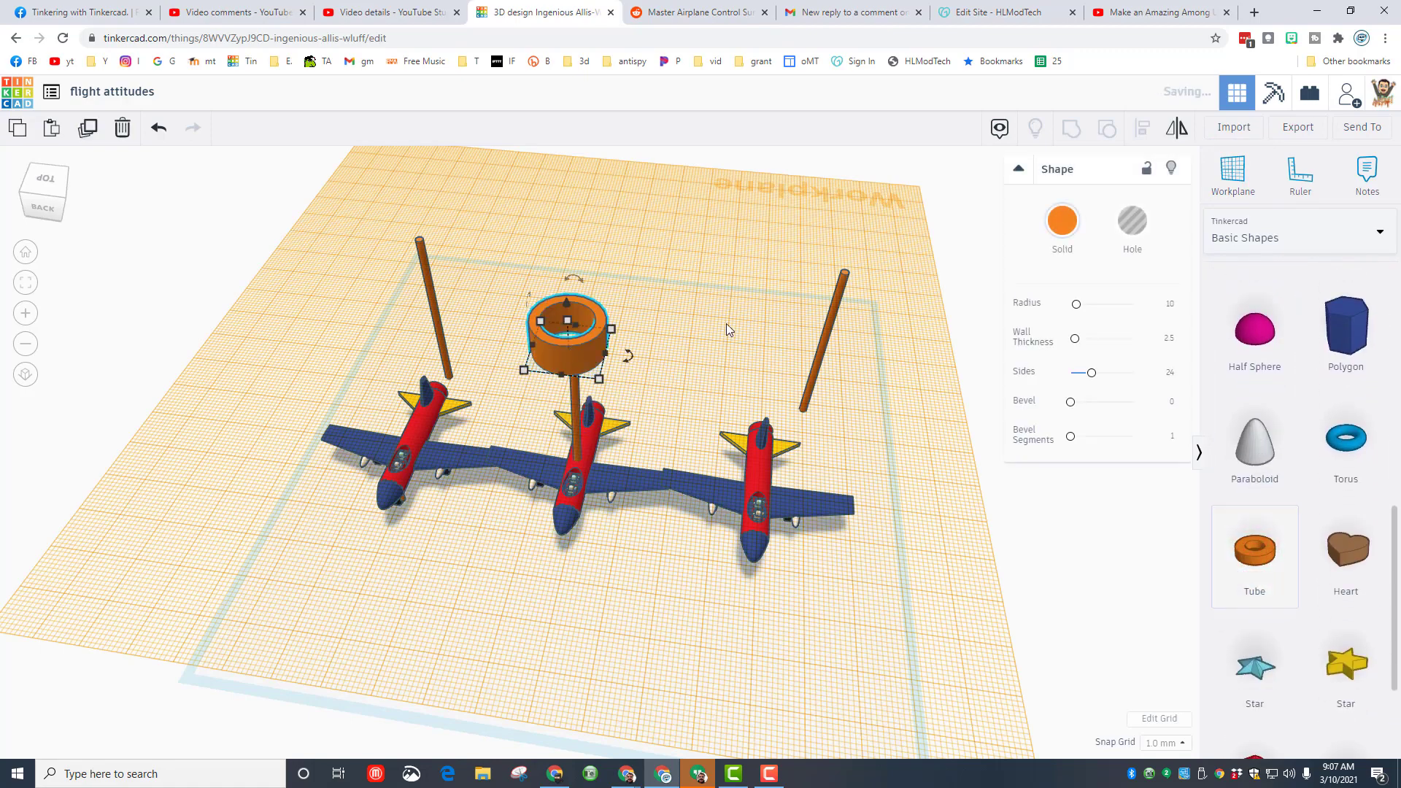
left_click(1076, 303)
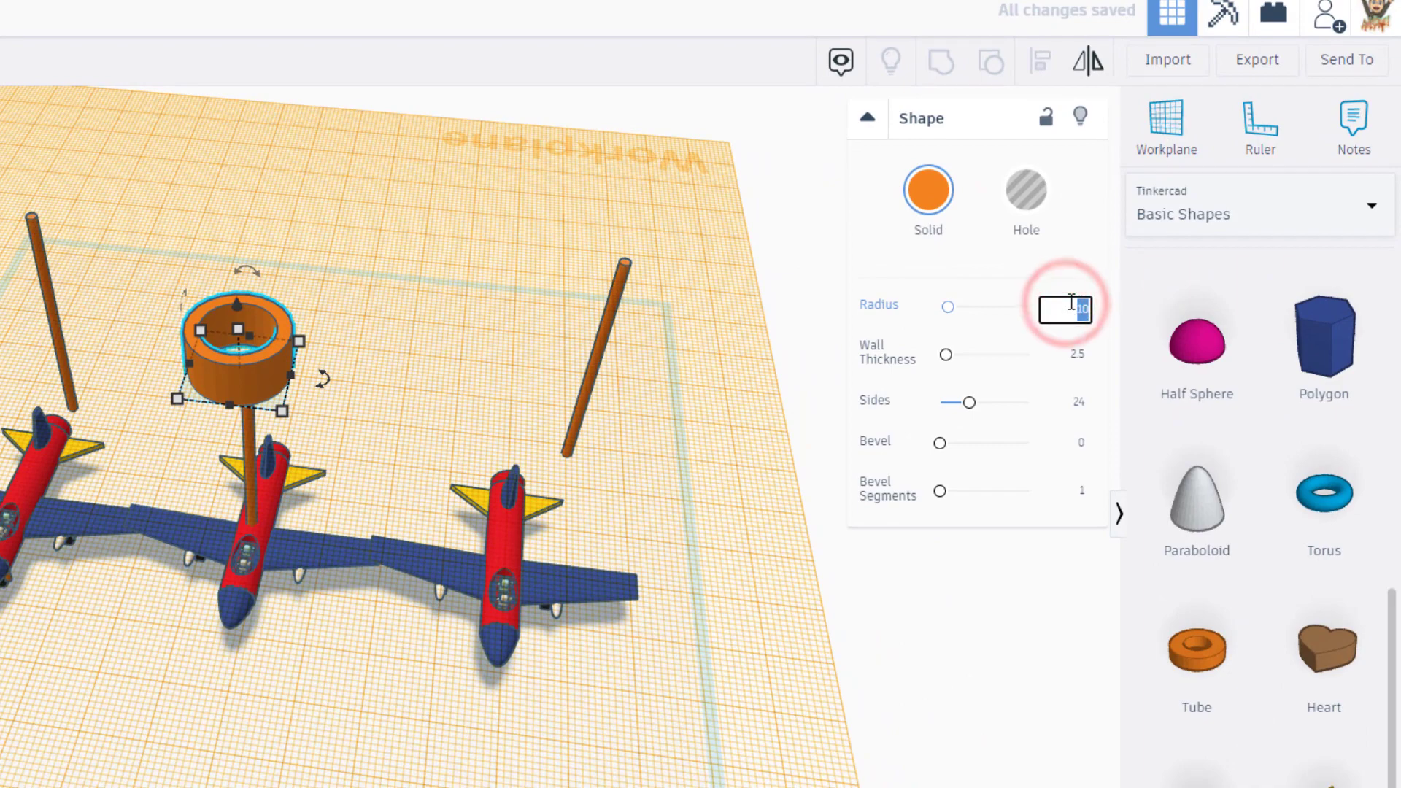
type("25")
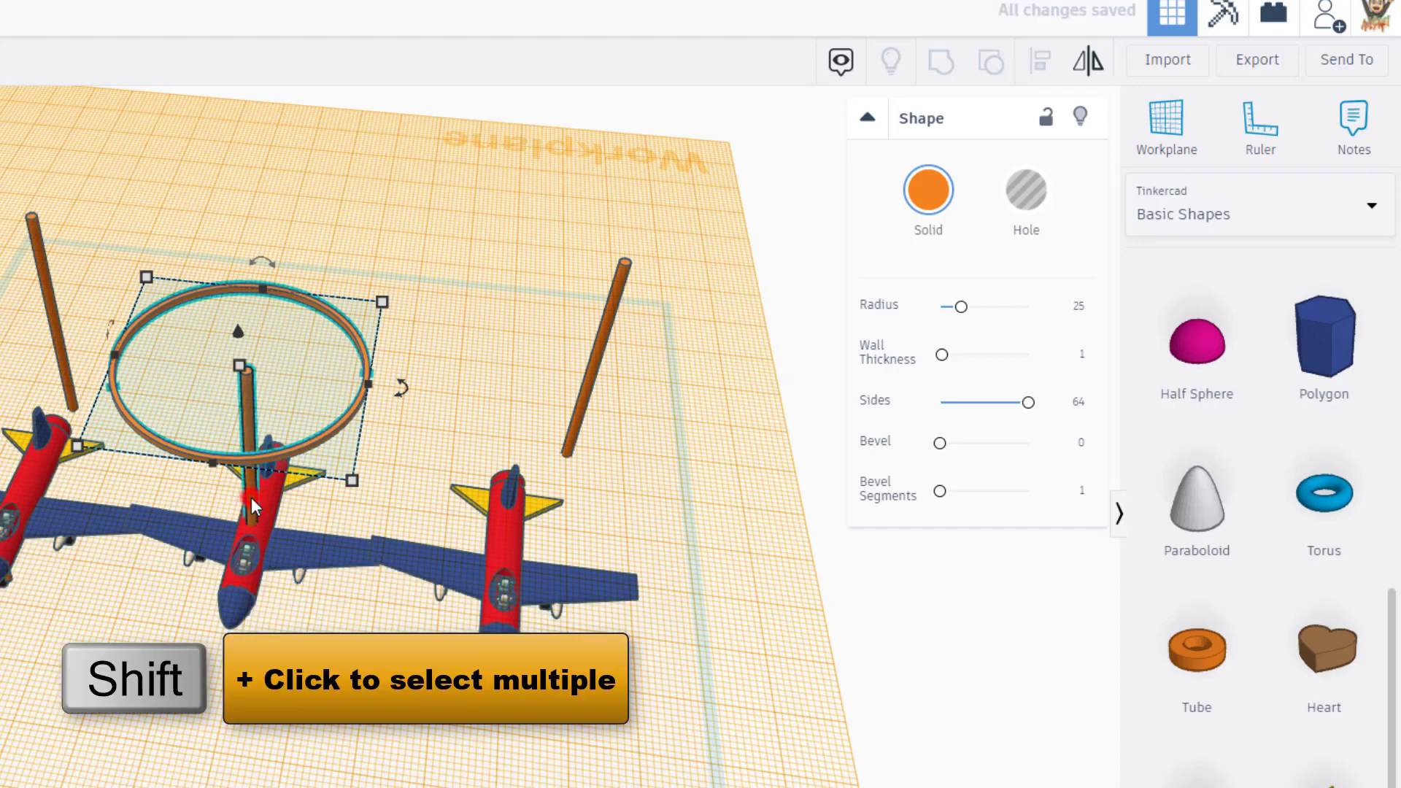
left_click(1036, 62)
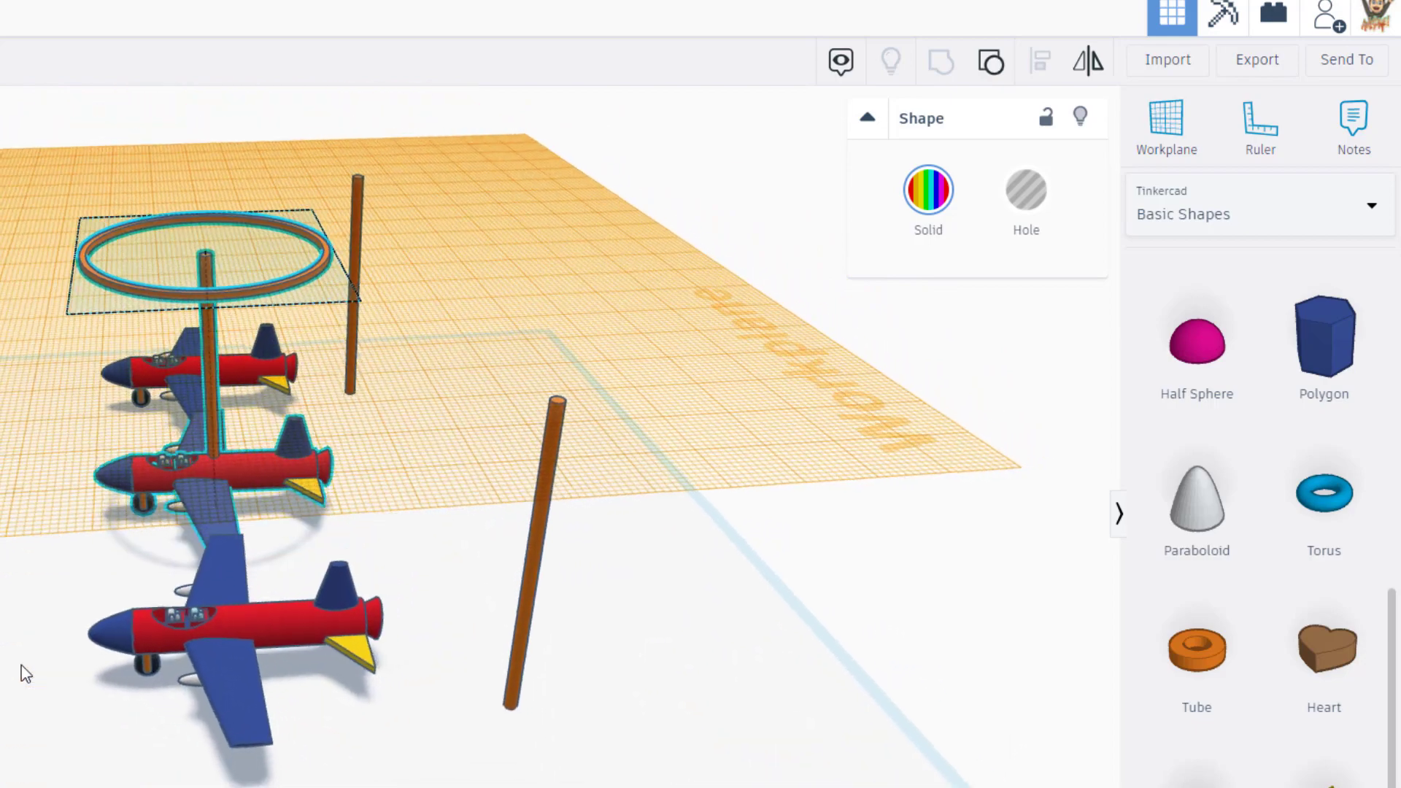
Lay the front jet's rod horizontal along the jet and set snap grid to 0.1 mm.
left_click(1165, 125)
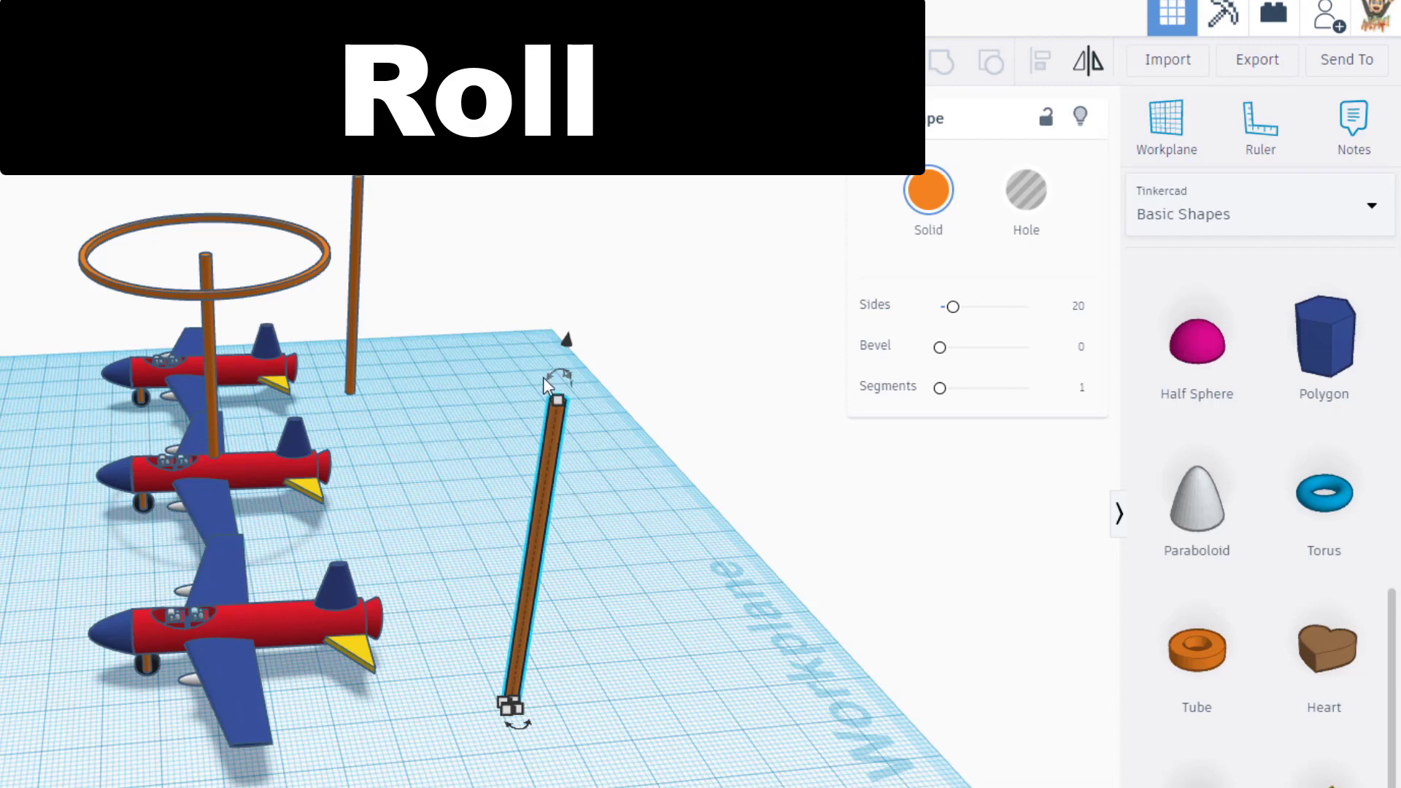
left_click_drag(549, 384, 429, 464)
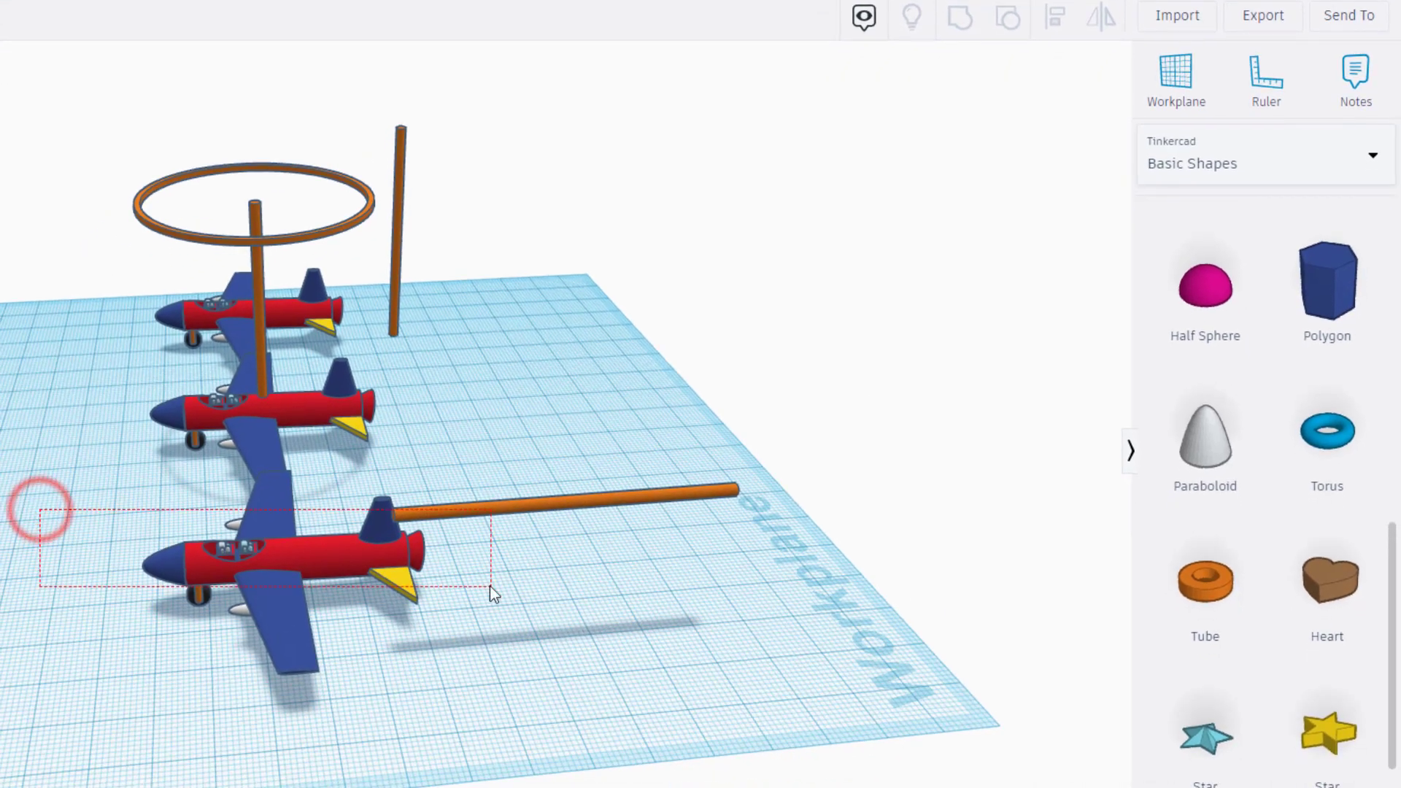
left_click(1058, 16)
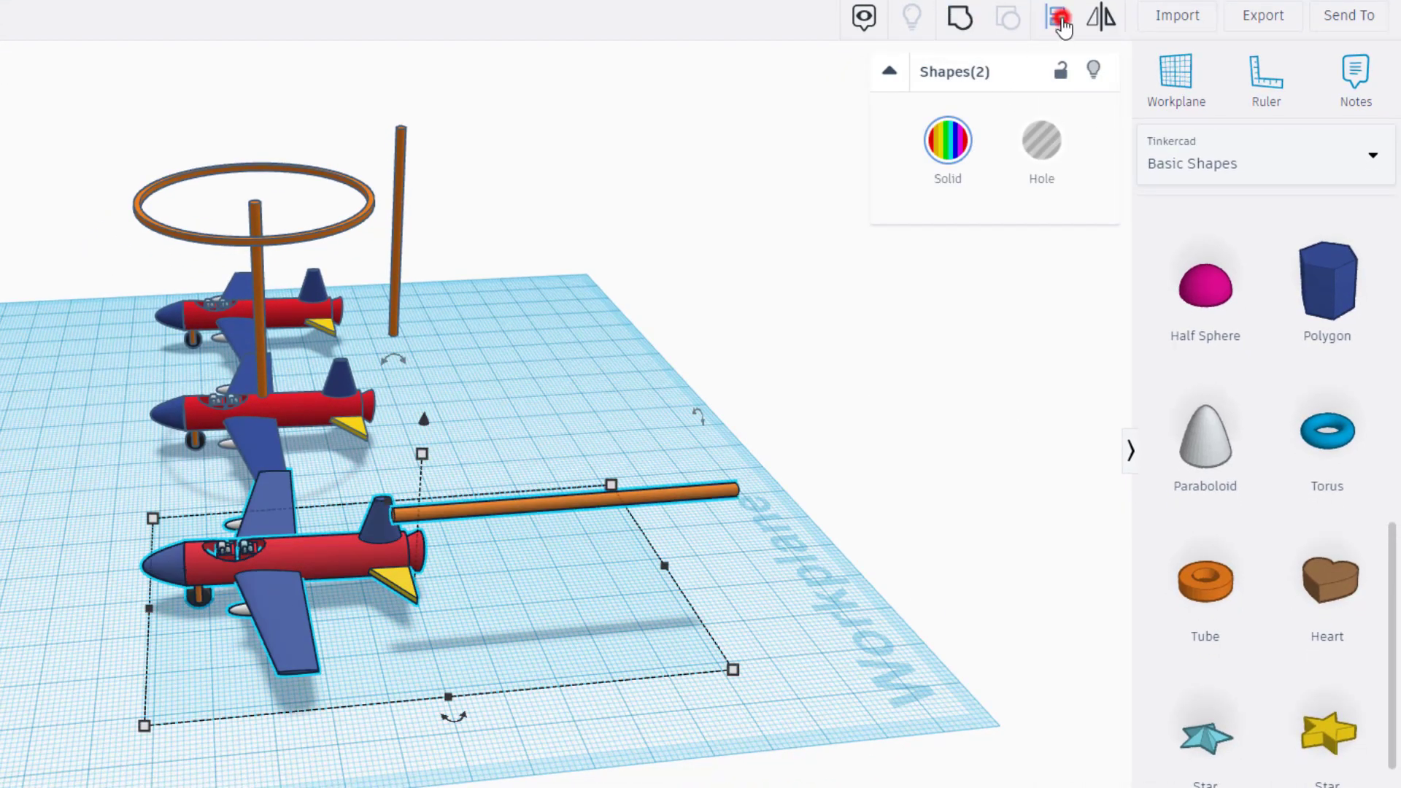
left_click(1059, 16)
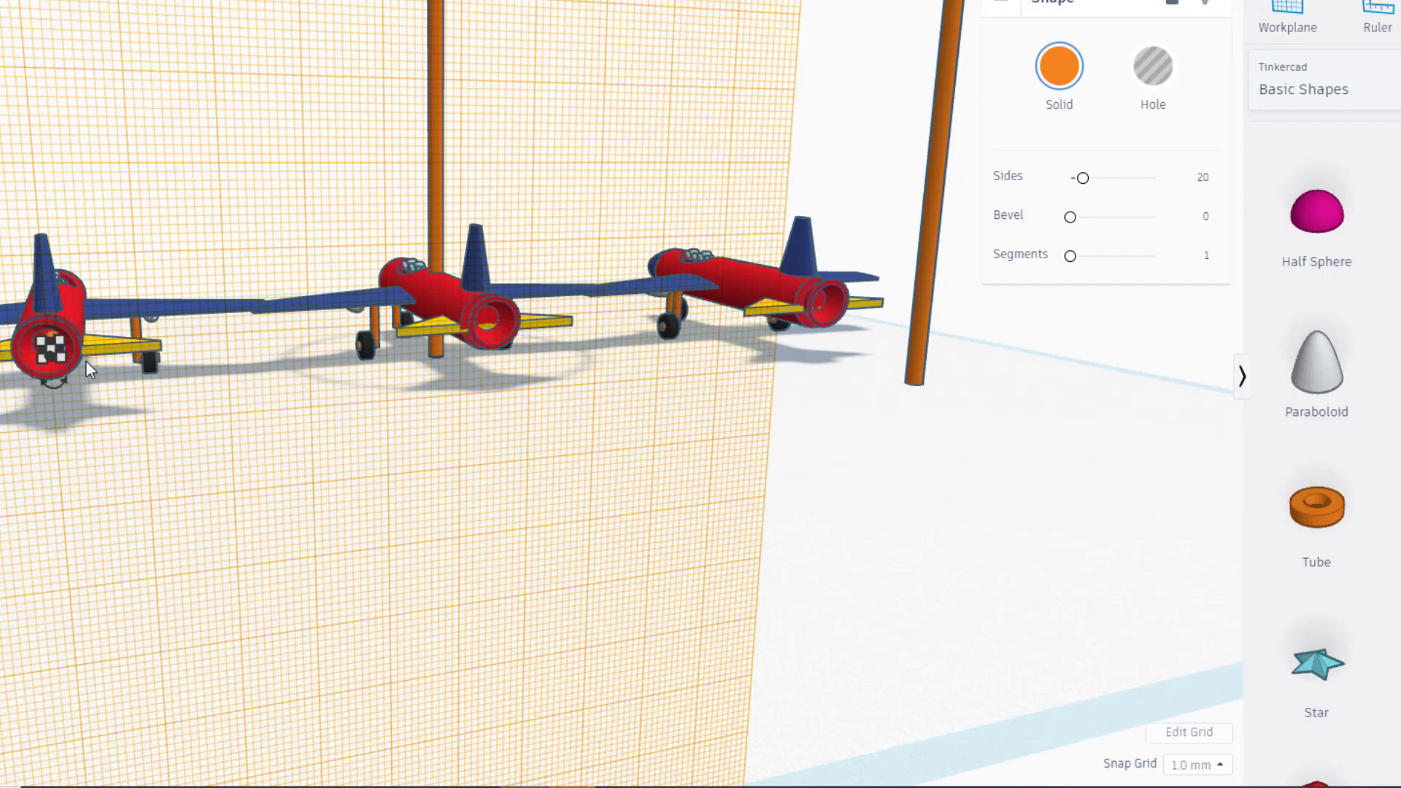
left_click(1195, 764)
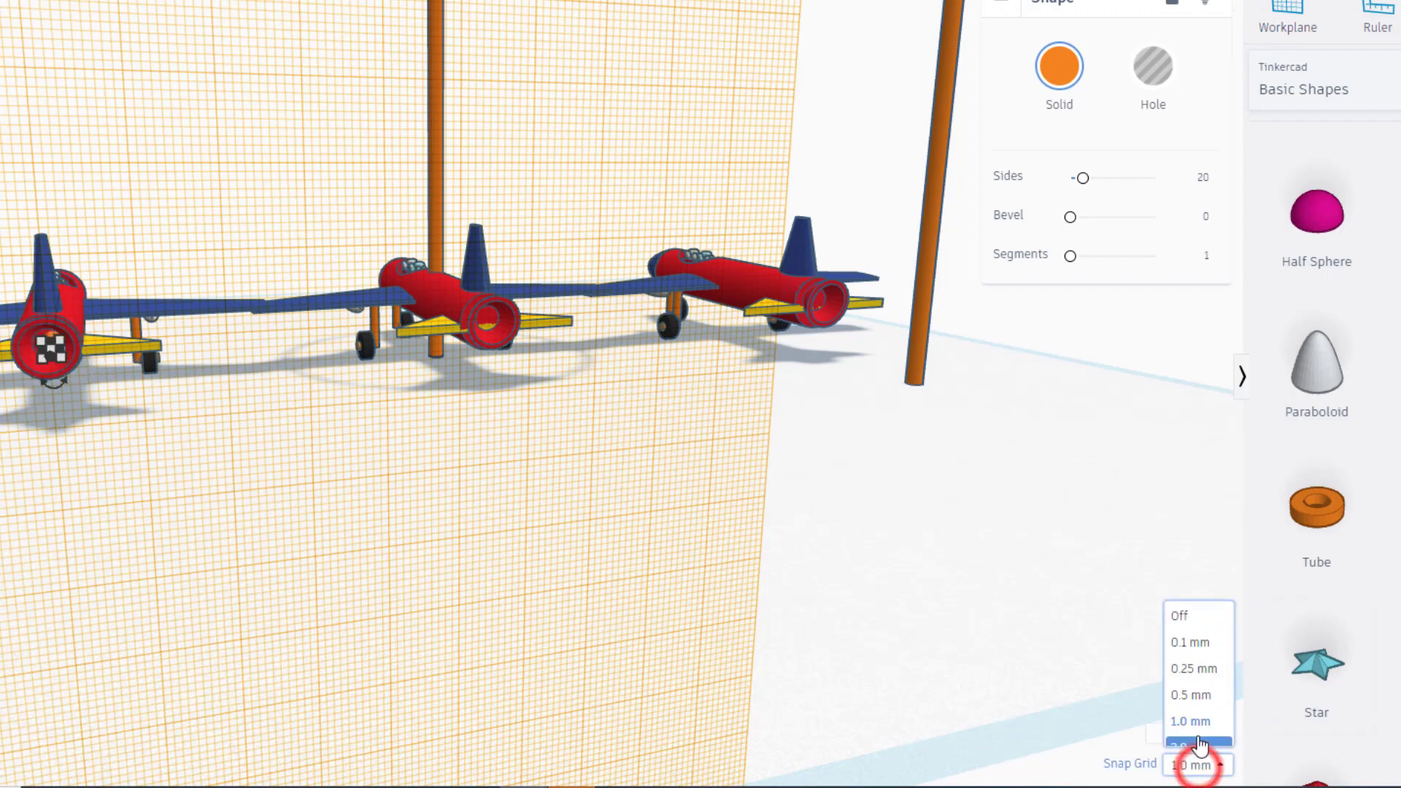
left_click(1189, 641)
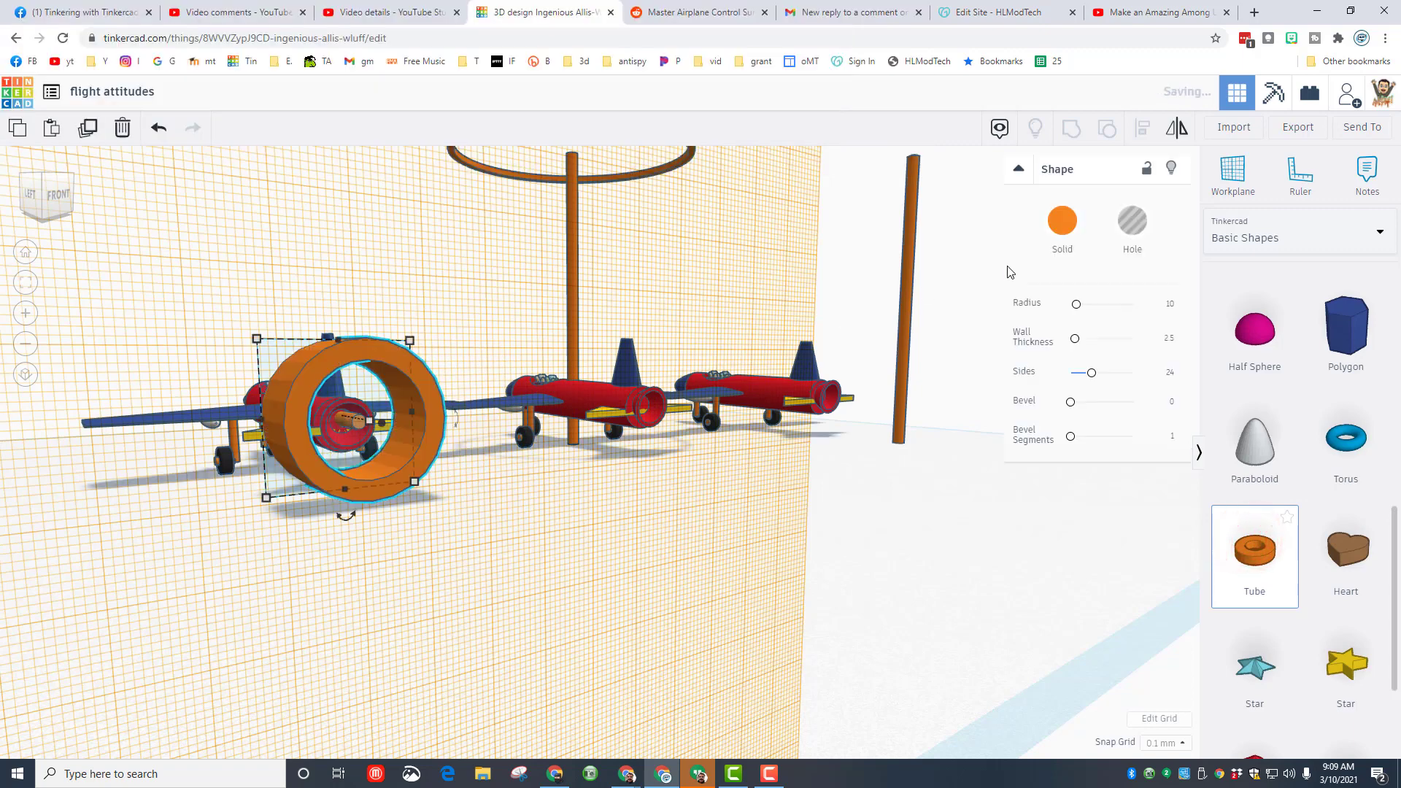
Give the tube around the front jet radius 25 and wall thickness 1.
left_click(1162, 303)
type("25")
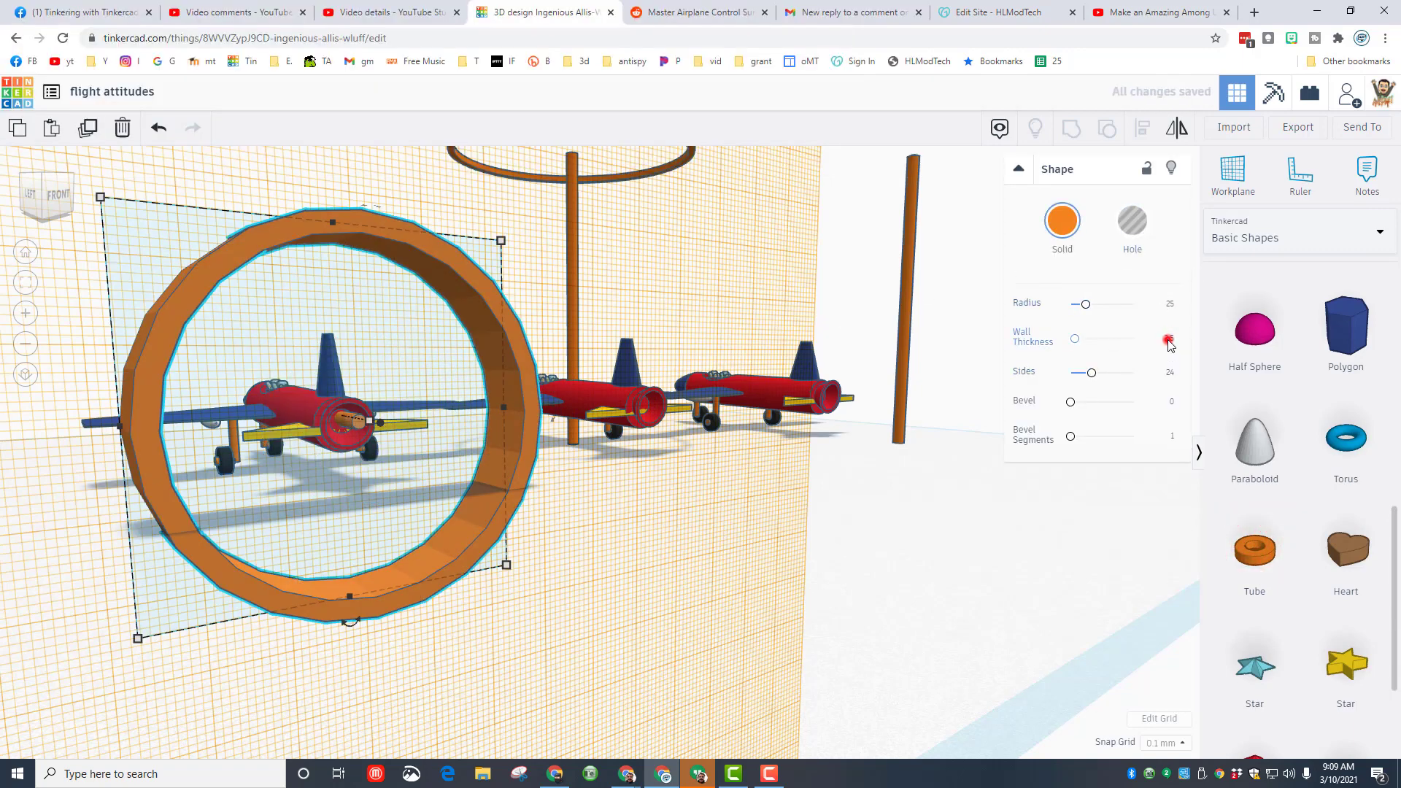
left_click_drag(1169, 338, 1075, 338)
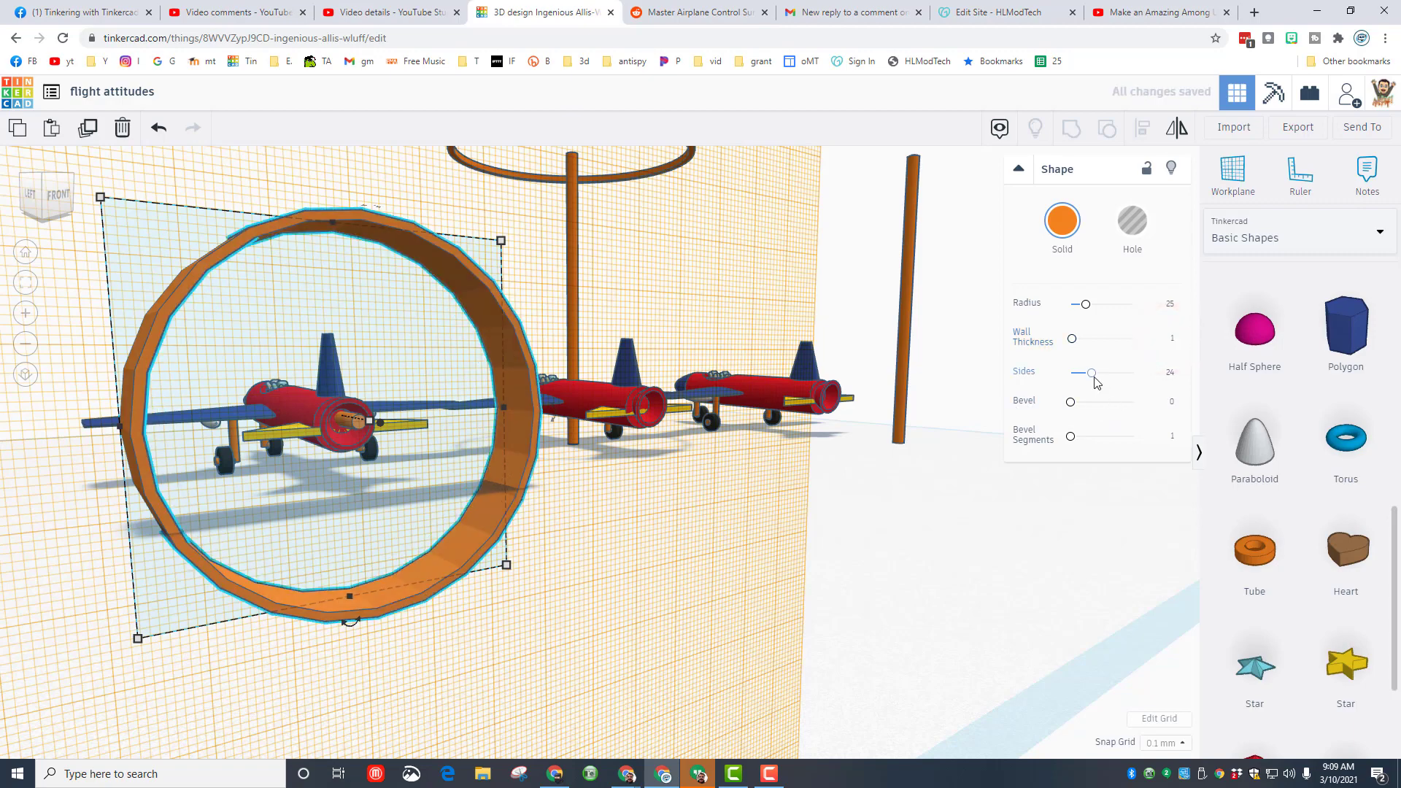
left_click_drag(1090, 372, 1131, 371)
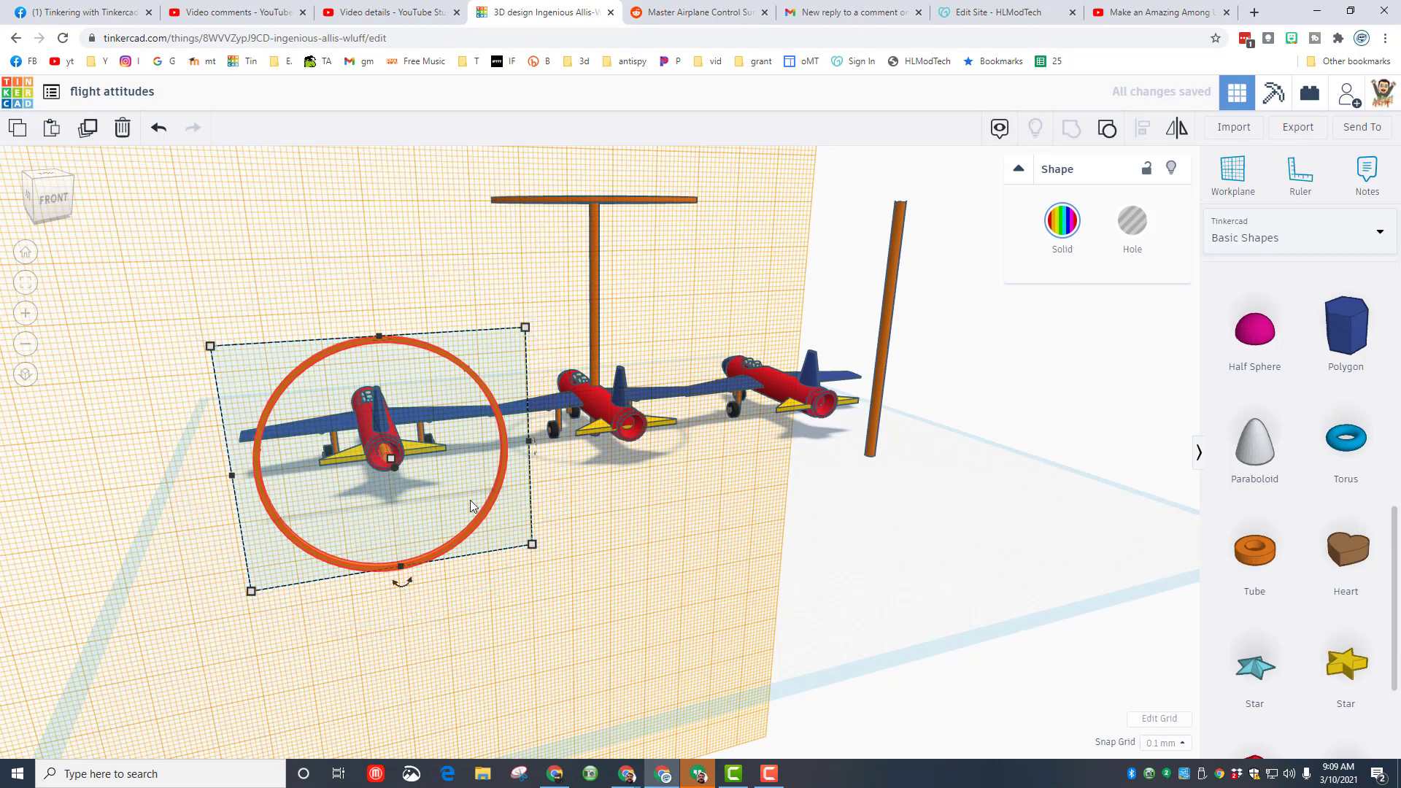
mouse_move(516, 617)
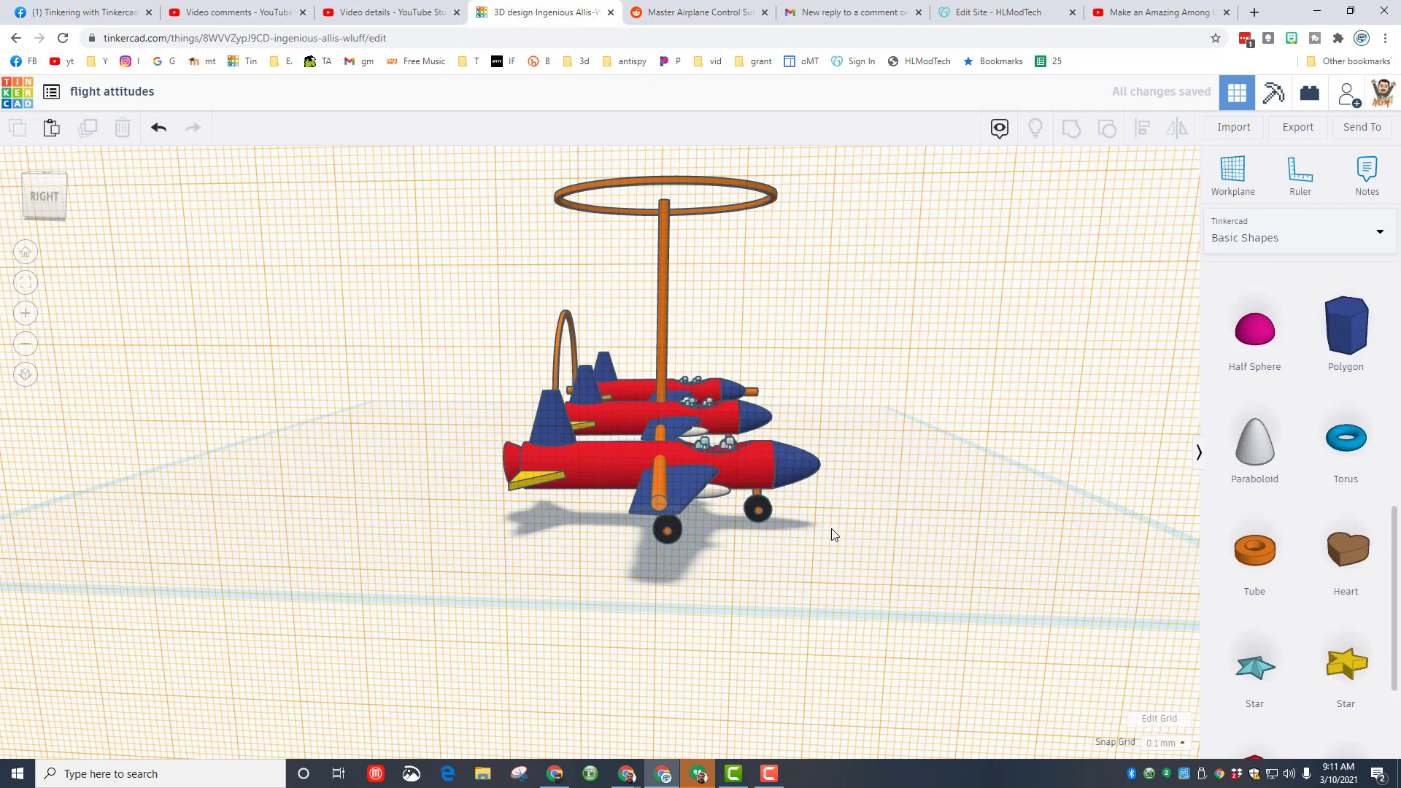
mouse_move(677, 496)
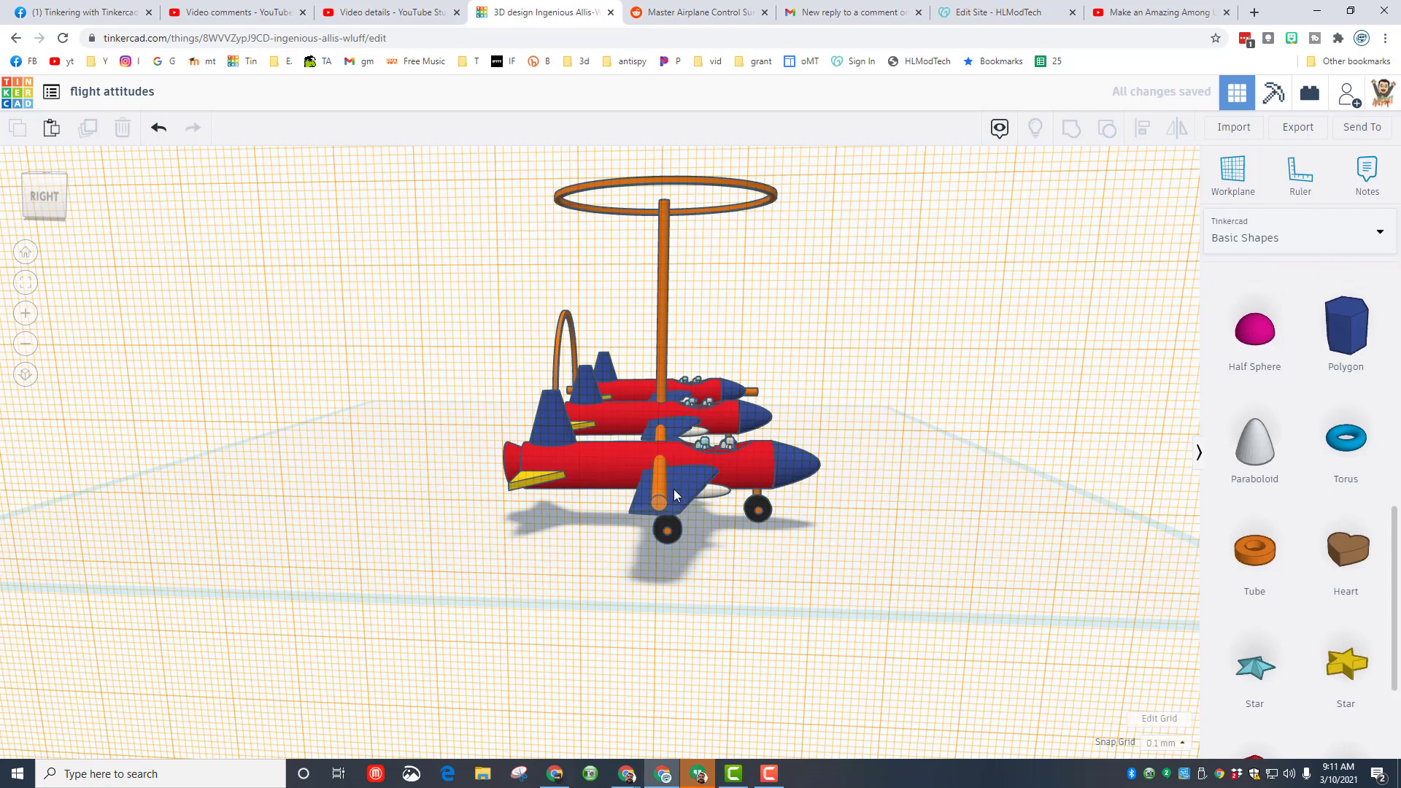
Add a radius-25, wall-1 tube around the nearest jet and select it with its wing rod.
left_click(661, 486)
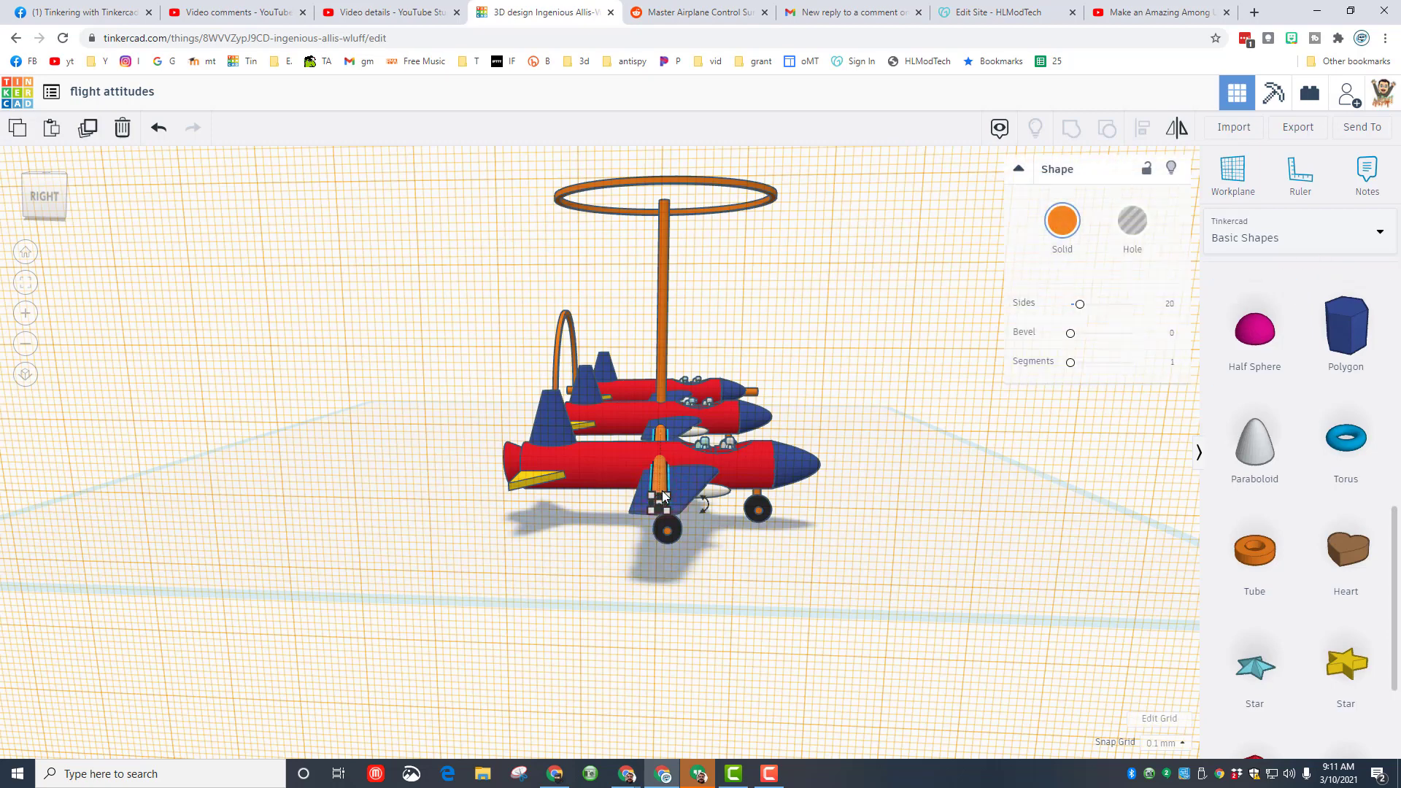
left_click(664, 496)
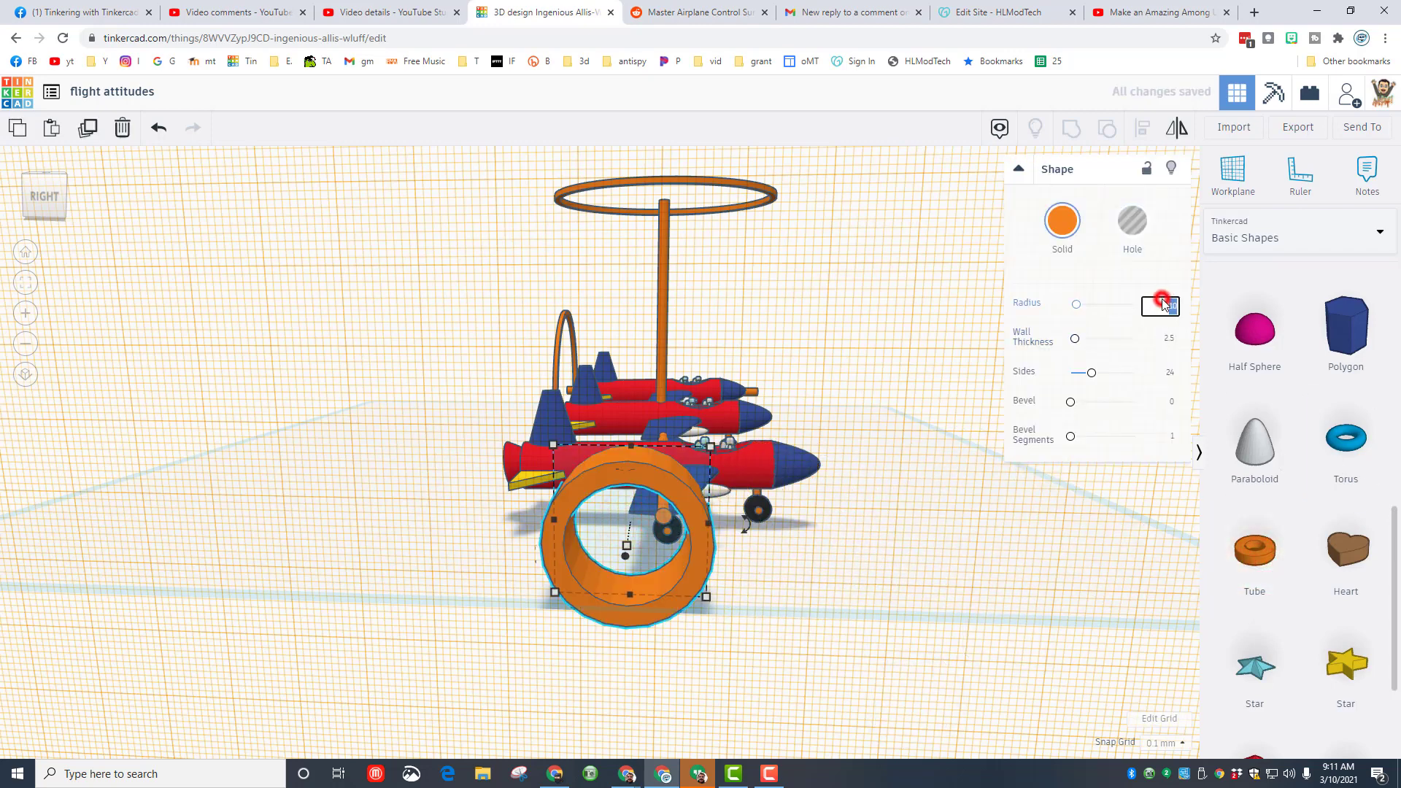
type("25")
left_click(1160, 338)
type("1")
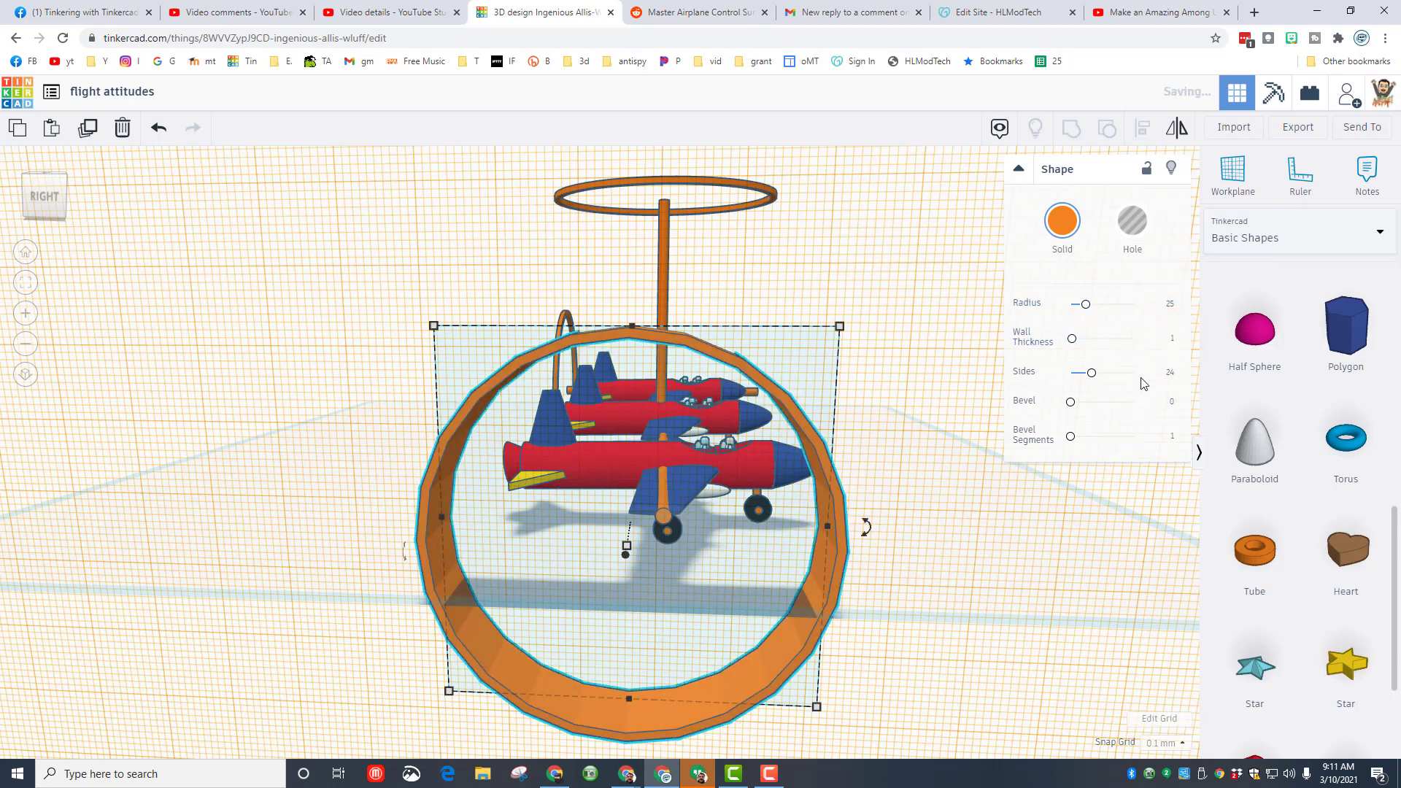
left_click_drag(1088, 373, 1132, 373)
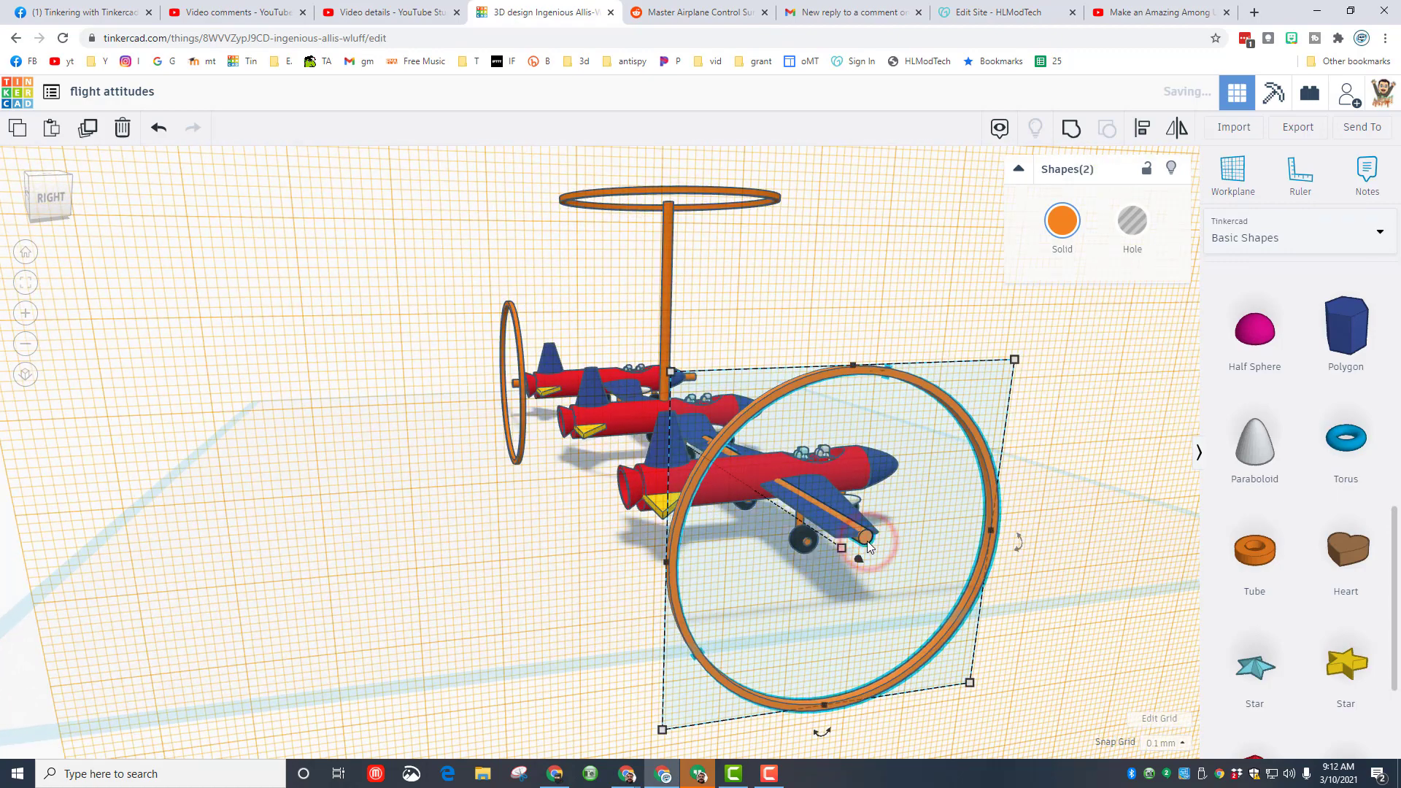
left_click(1143, 128)
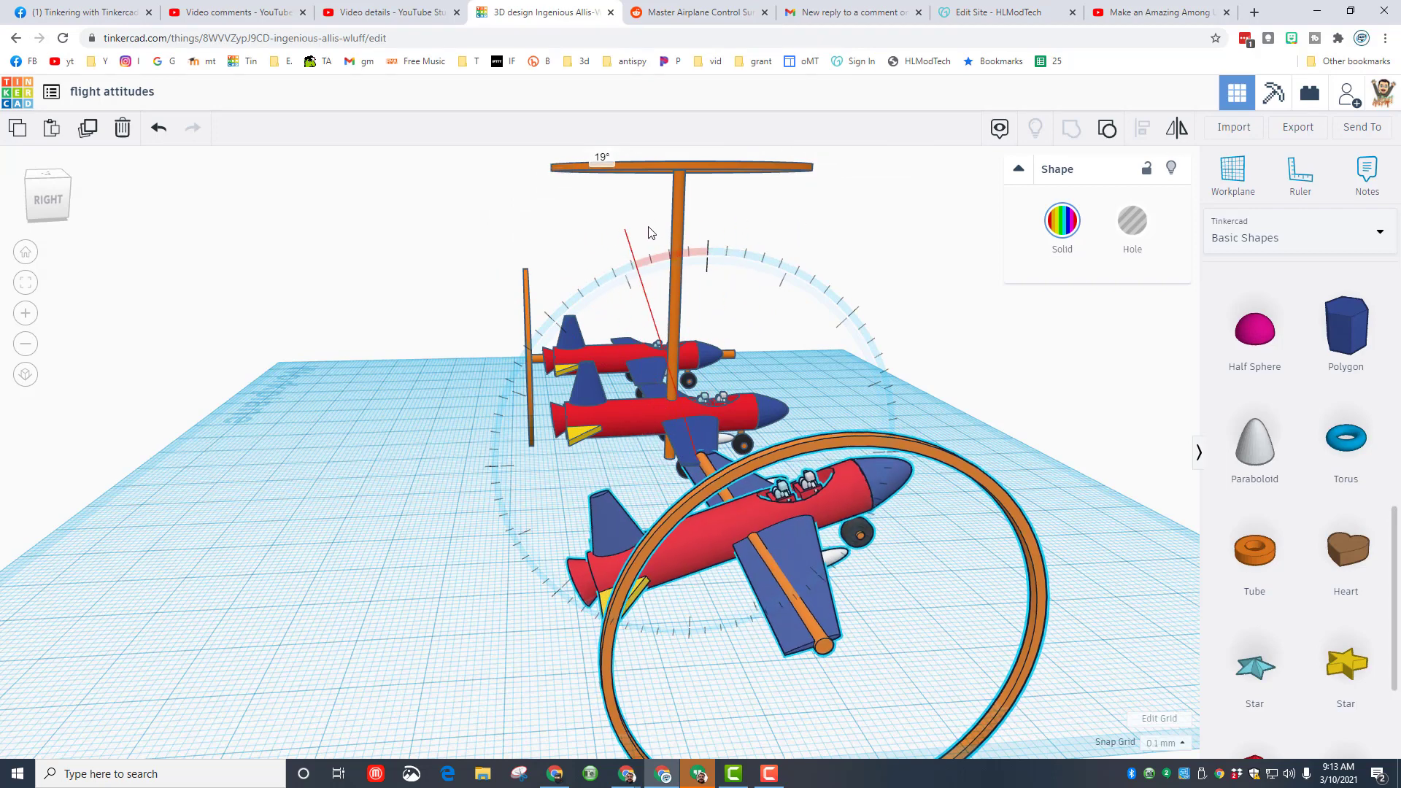
Pitch the nearest jet nose-up, yaw the middle jet, and roll the front jet in its ring.
left_click_drag(653, 232, 599, 251)
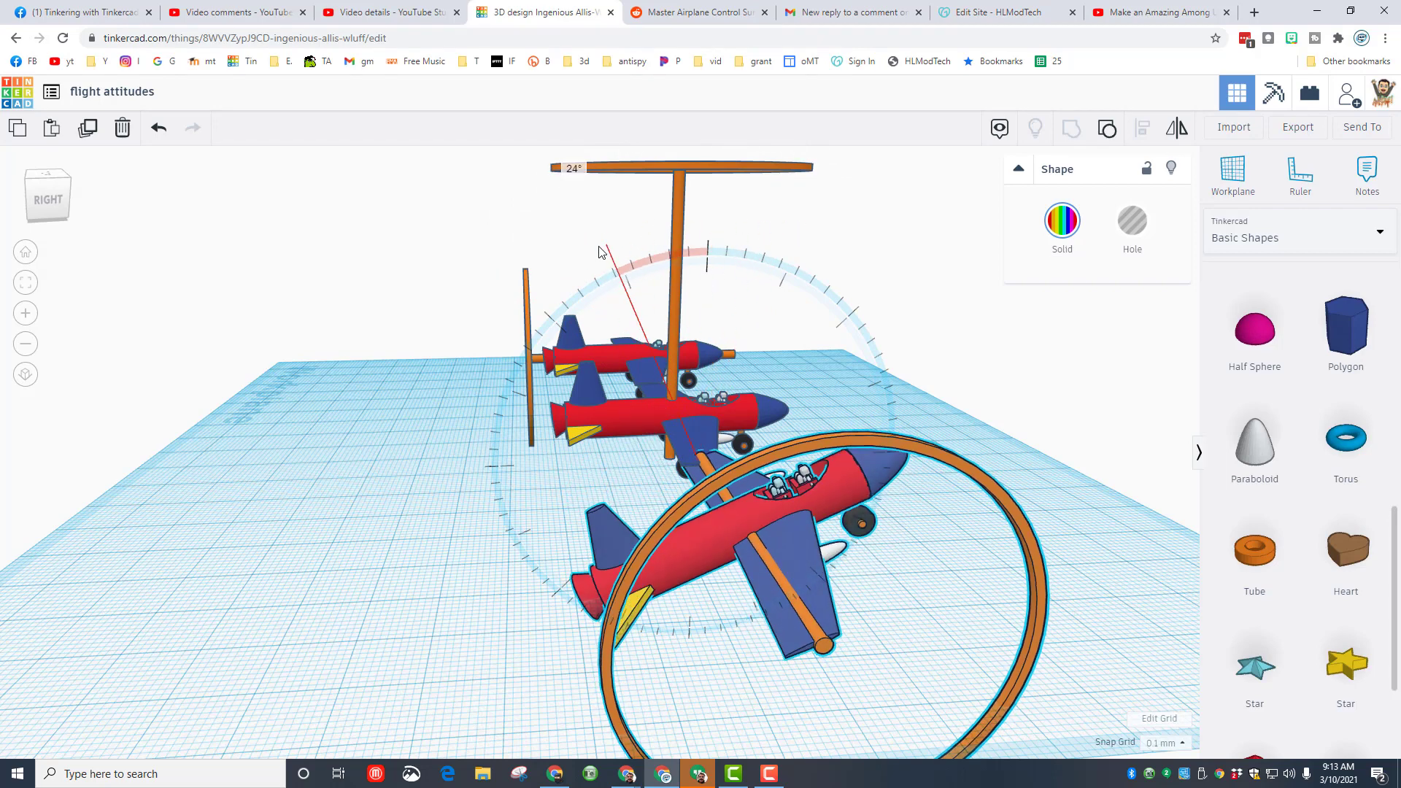
left_click_drag(598, 250, 706, 272)
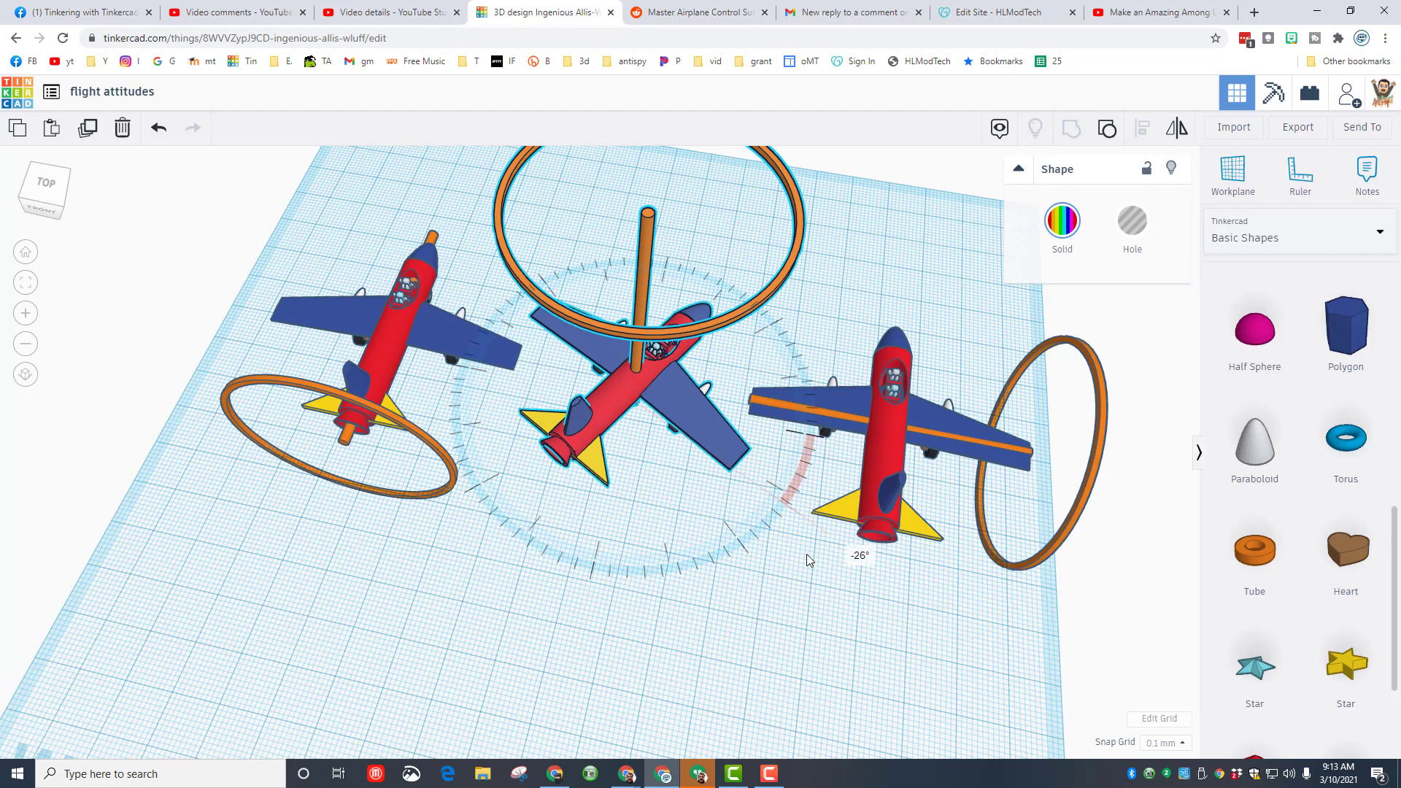
left_click_drag(808, 561, 947, 403)
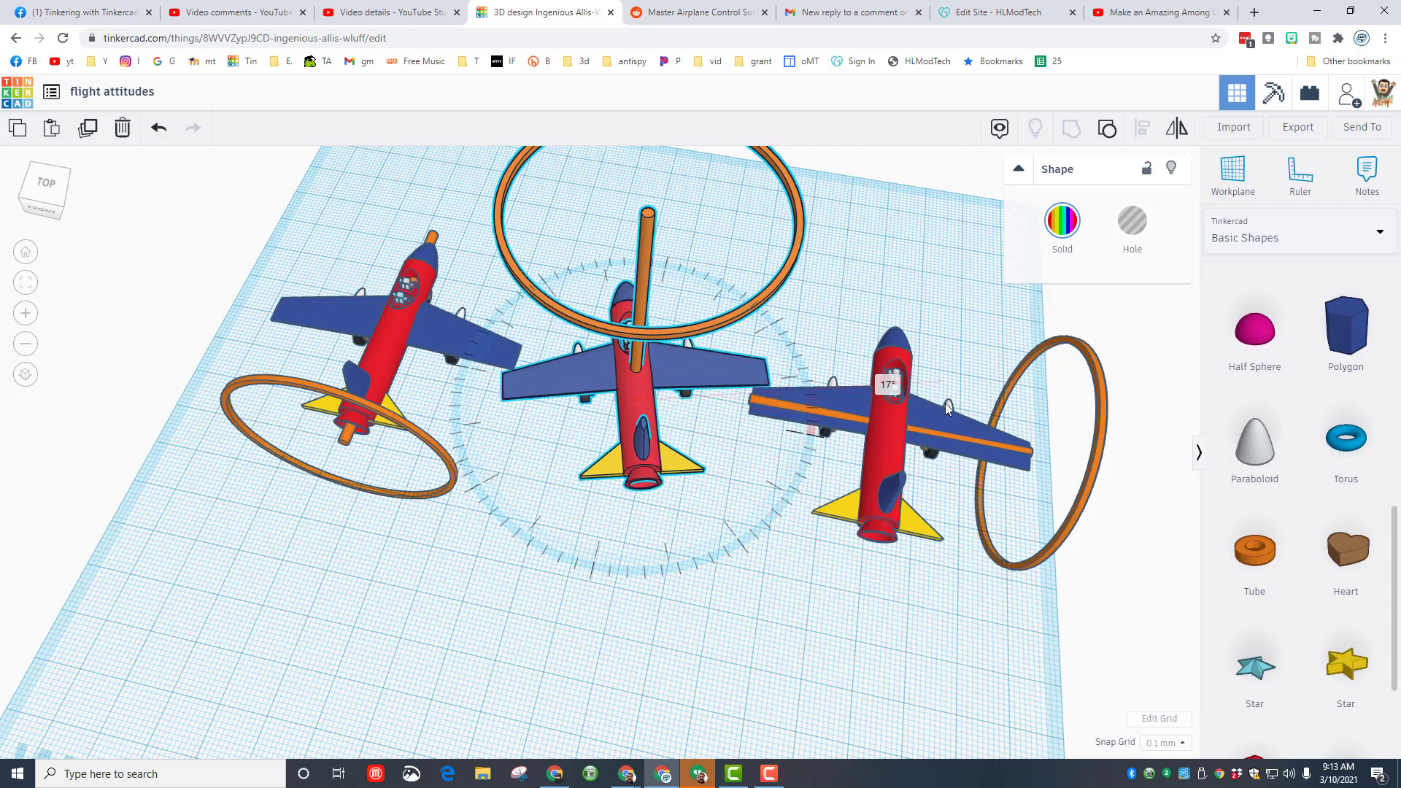
left_click_drag(886, 384, 893, 464)
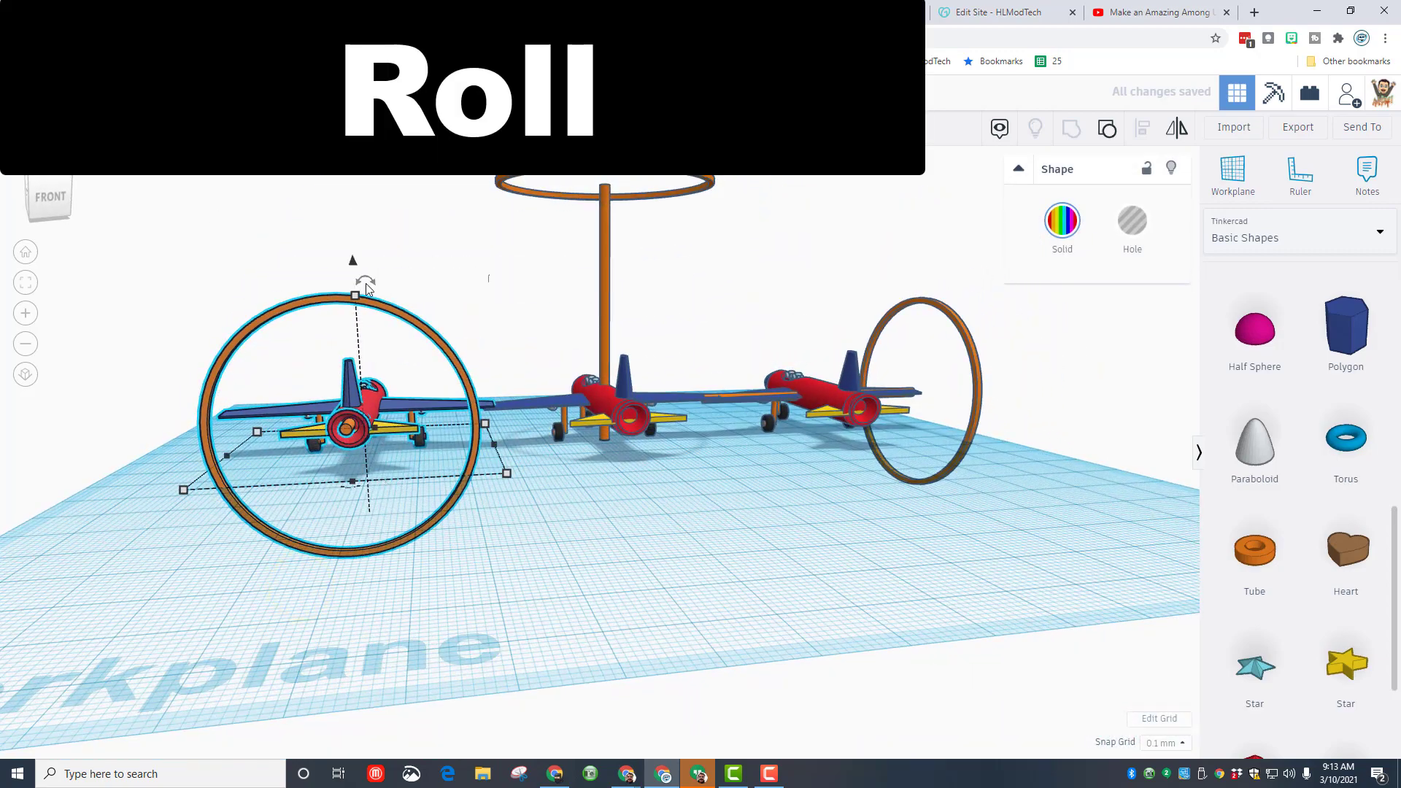
left_click_drag(365, 283, 346, 208)
type("P")
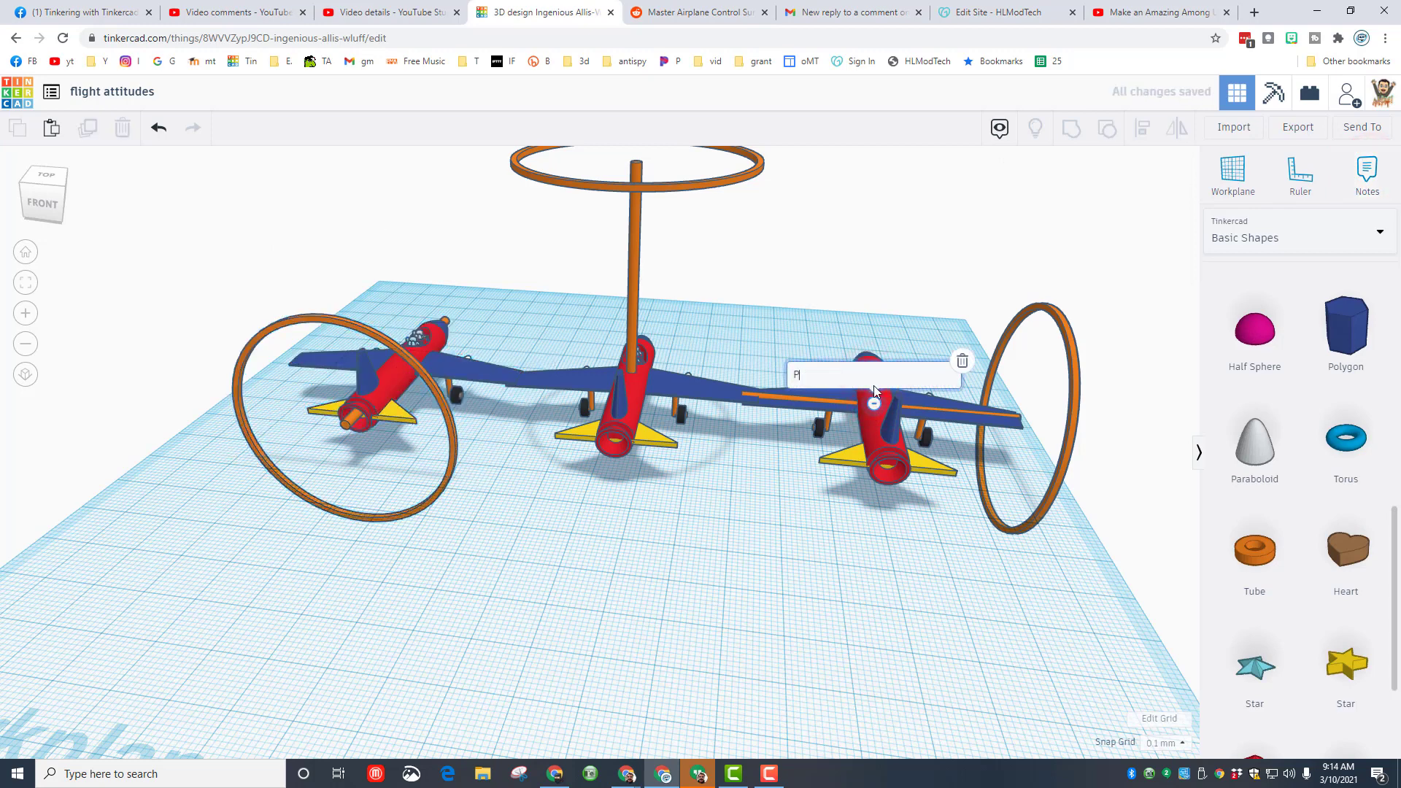
Label the three jets' notes 'Pitch', 'YAW' and 'Roll'.
type("itch")
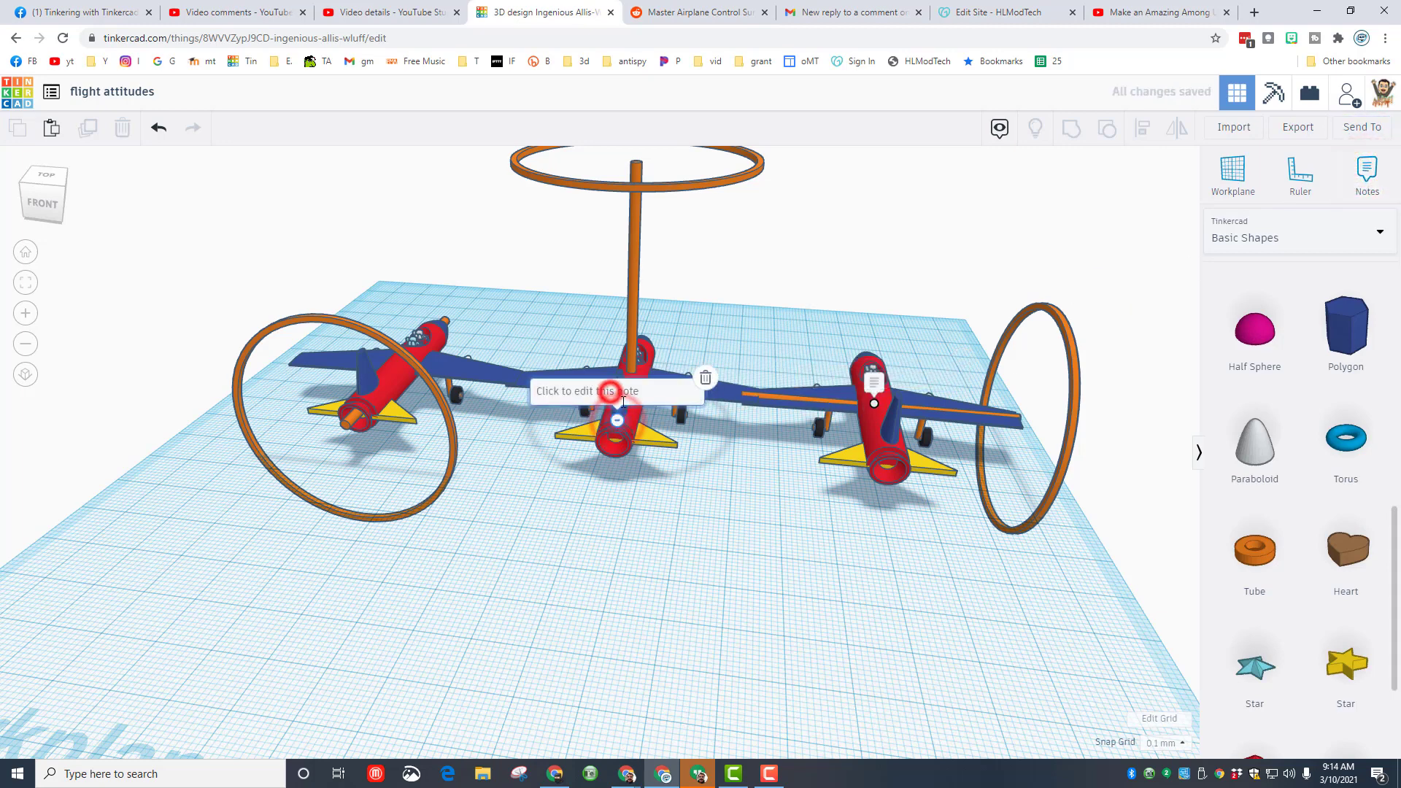
type("YAW")
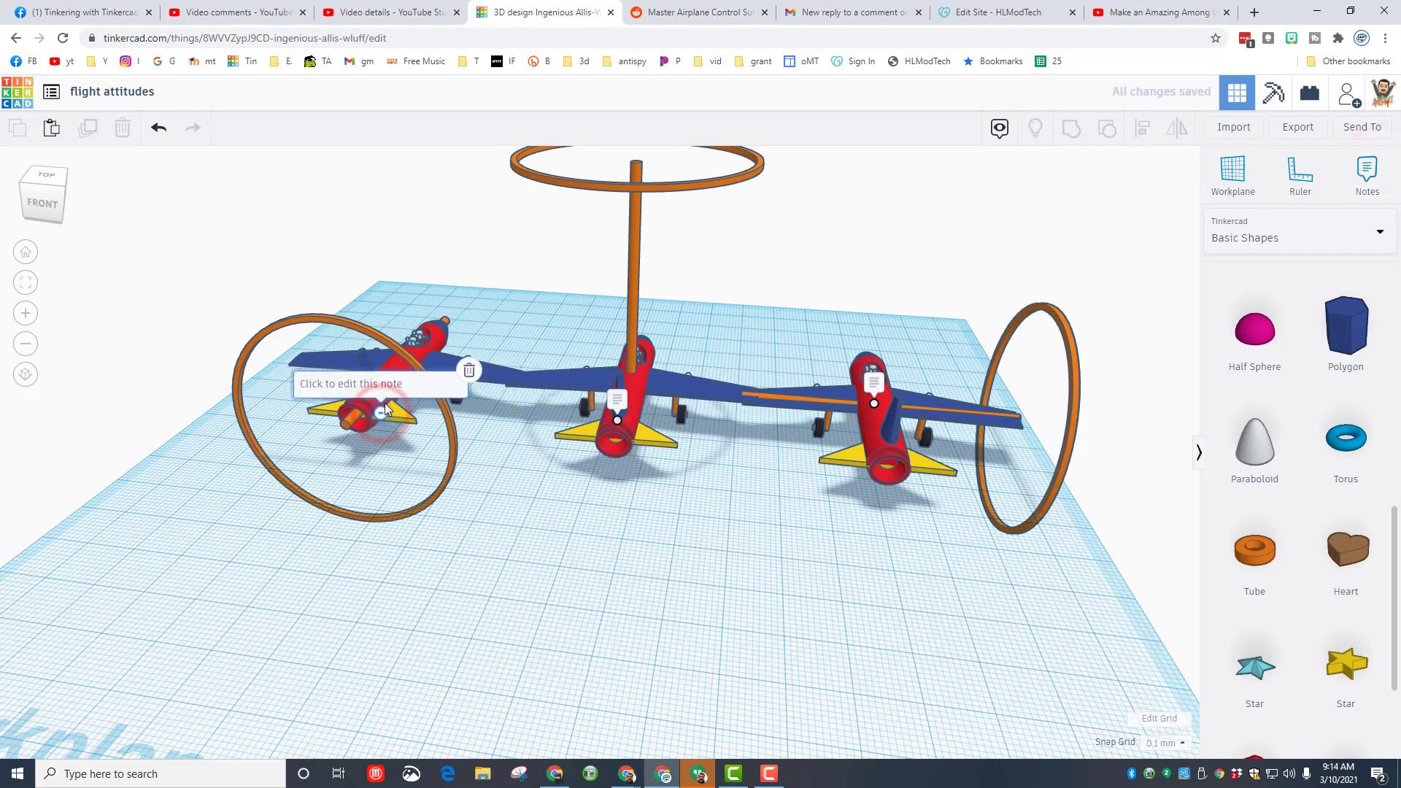
type("Roll")
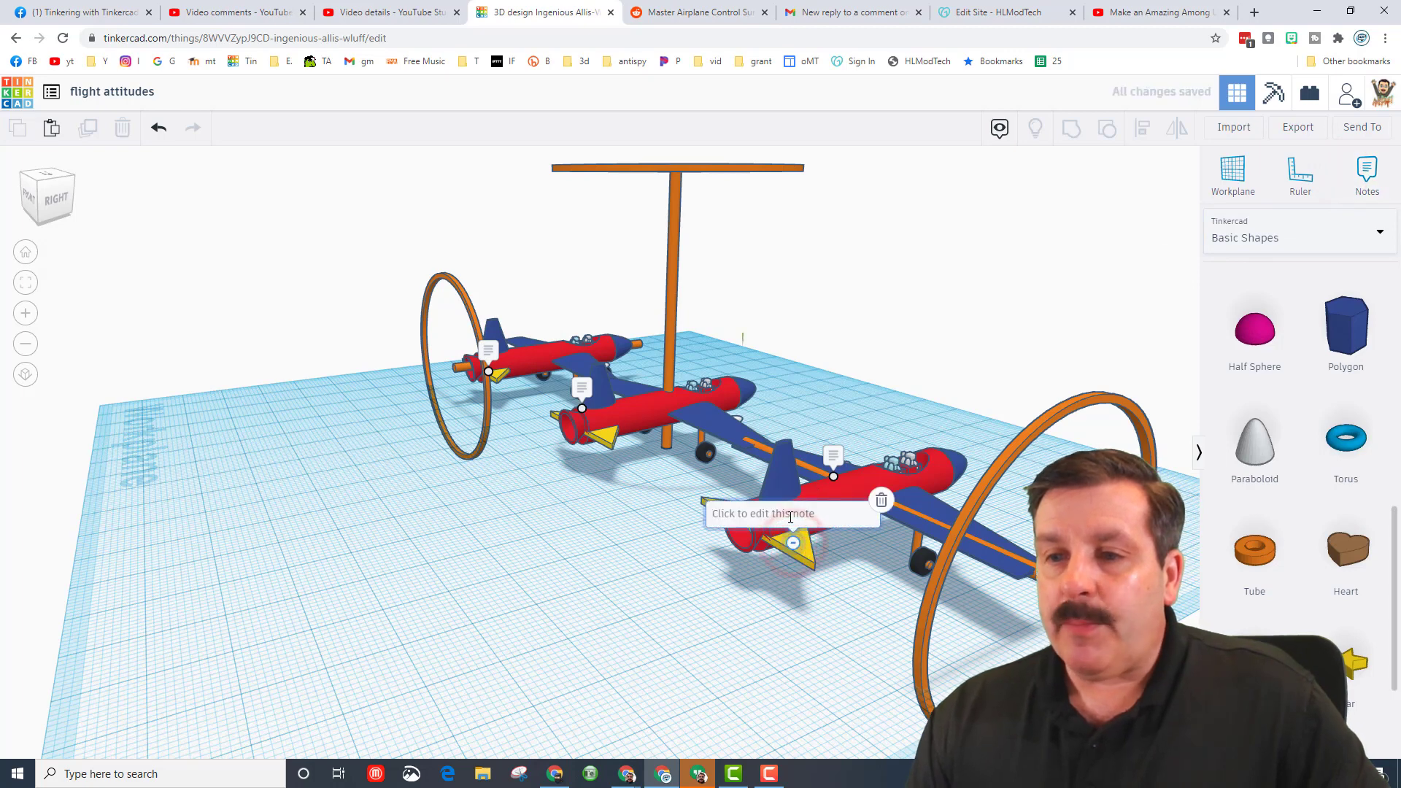
Add notes reading 'The rudder most affects Yaw' and 'The Ailerons most affect roll'.
type("The e")
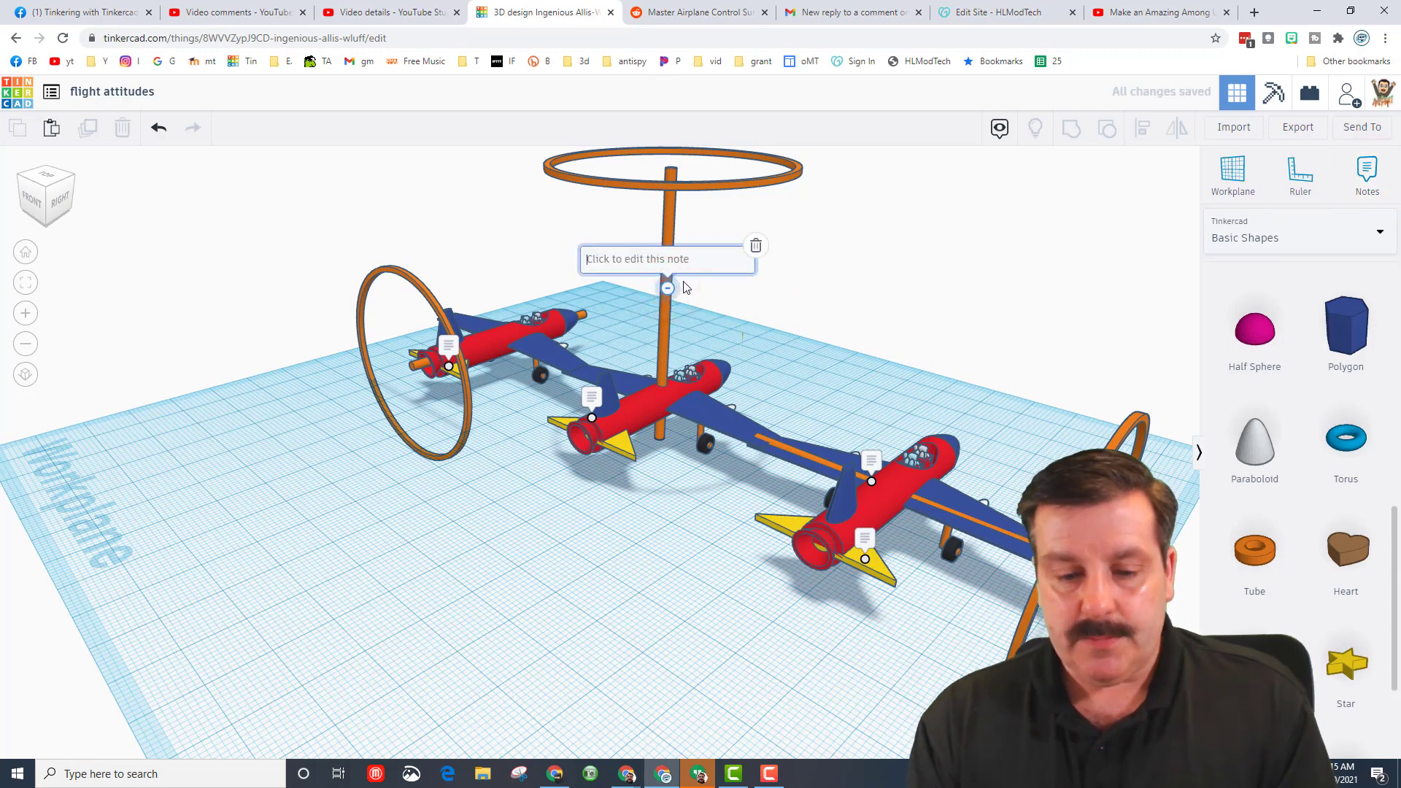
type("The rudder most affects Yaw")
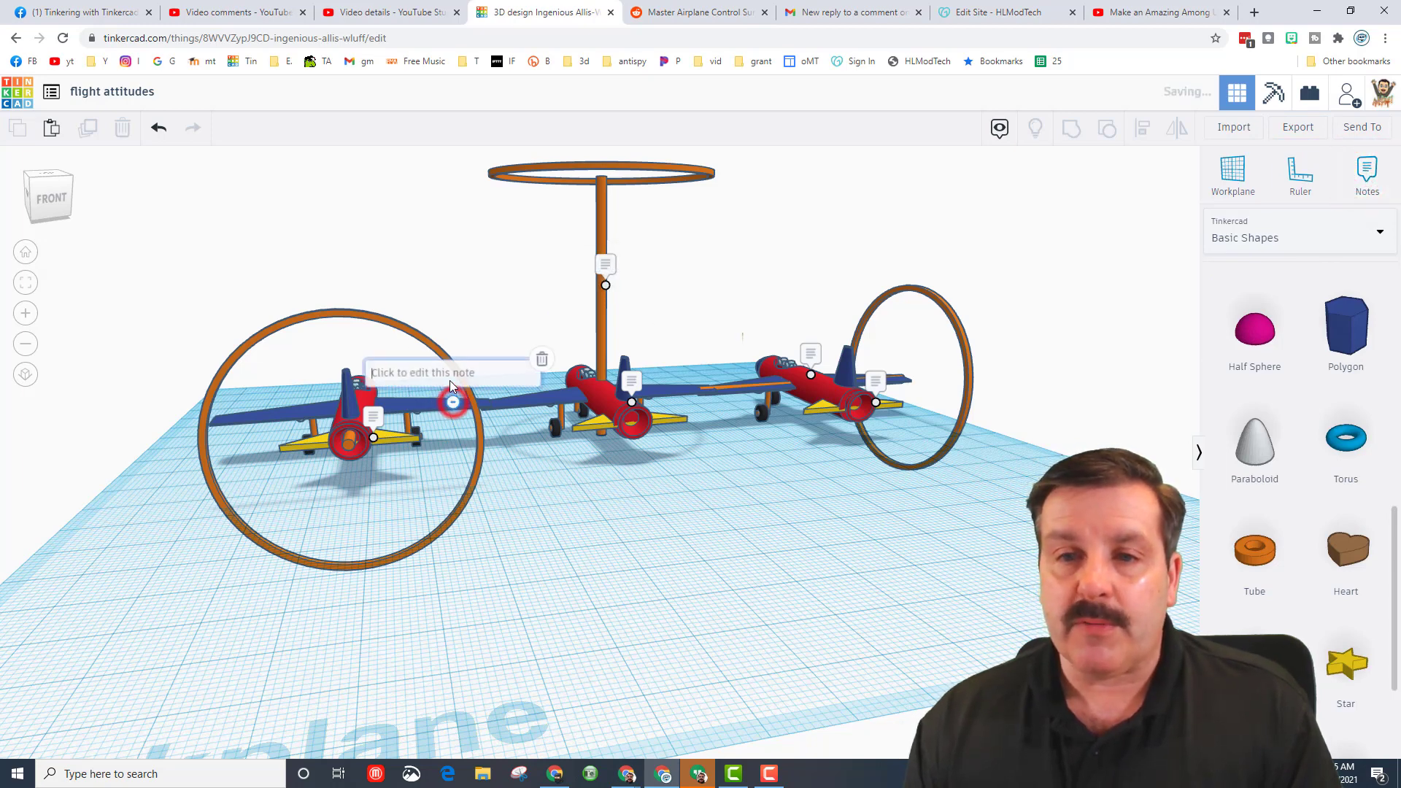
type("The Ailerons most affect roll")
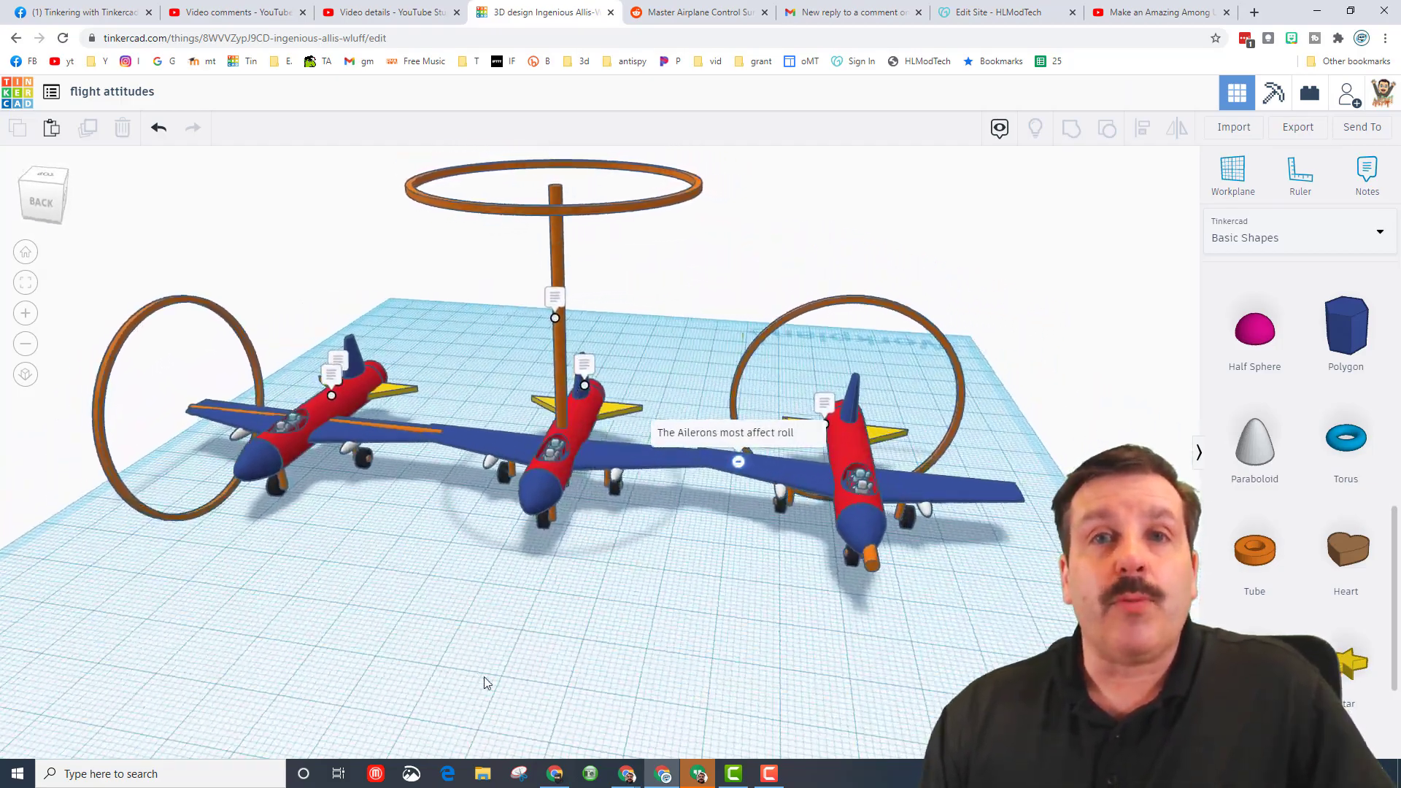
left_click_drag(488, 683, 389, 673)
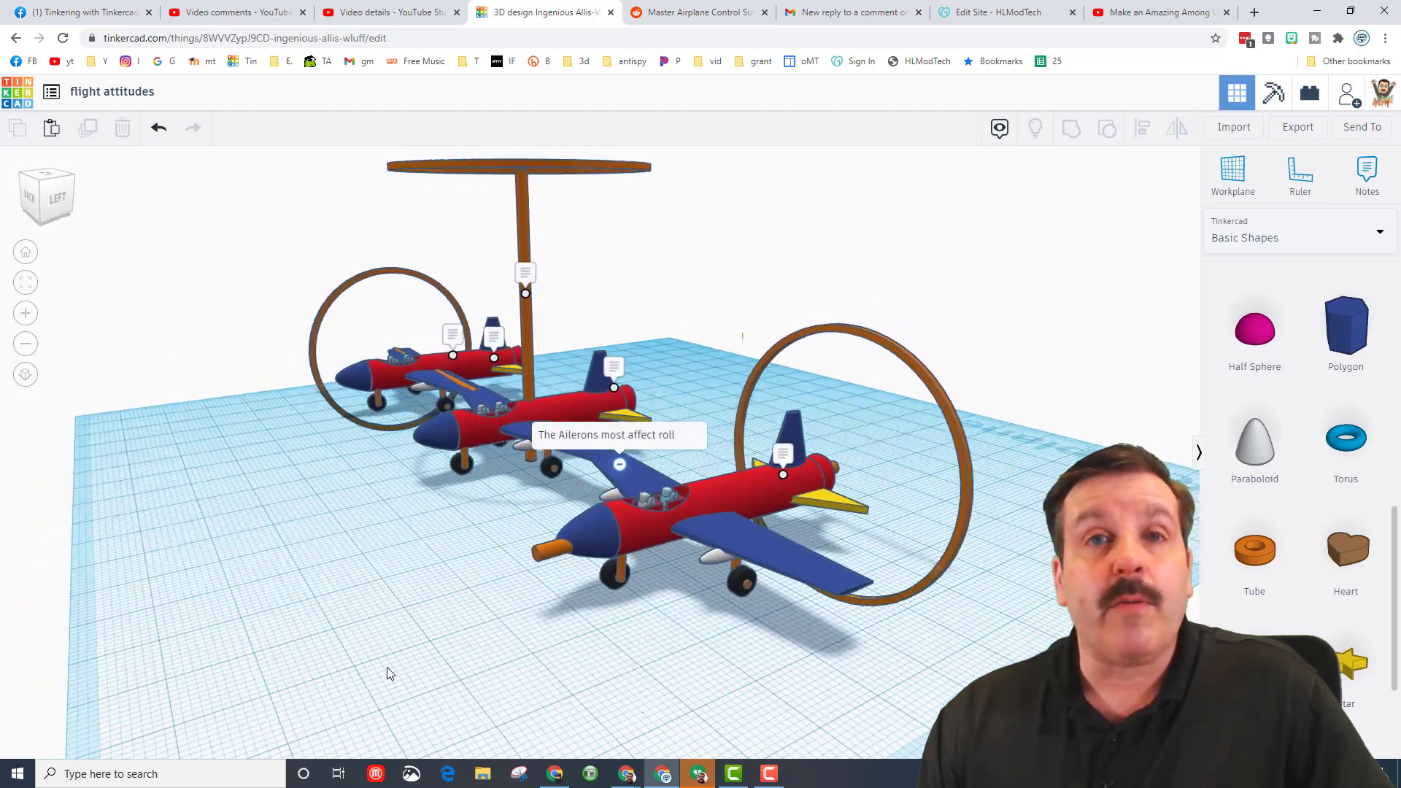